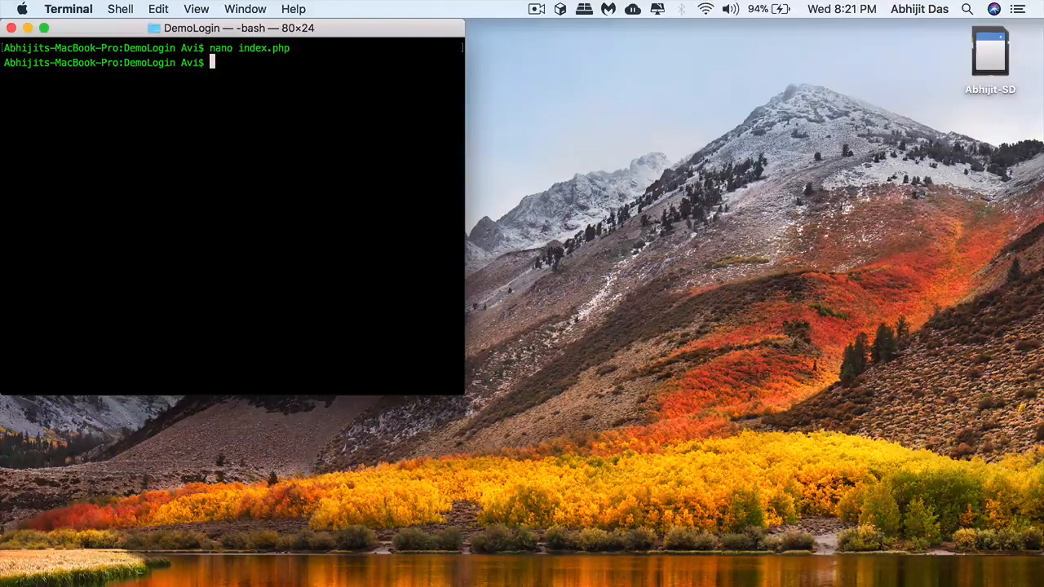
Step: Rename index.php to index.html, edit it in nano, then run php -S localhost:8000
type("mv inde")
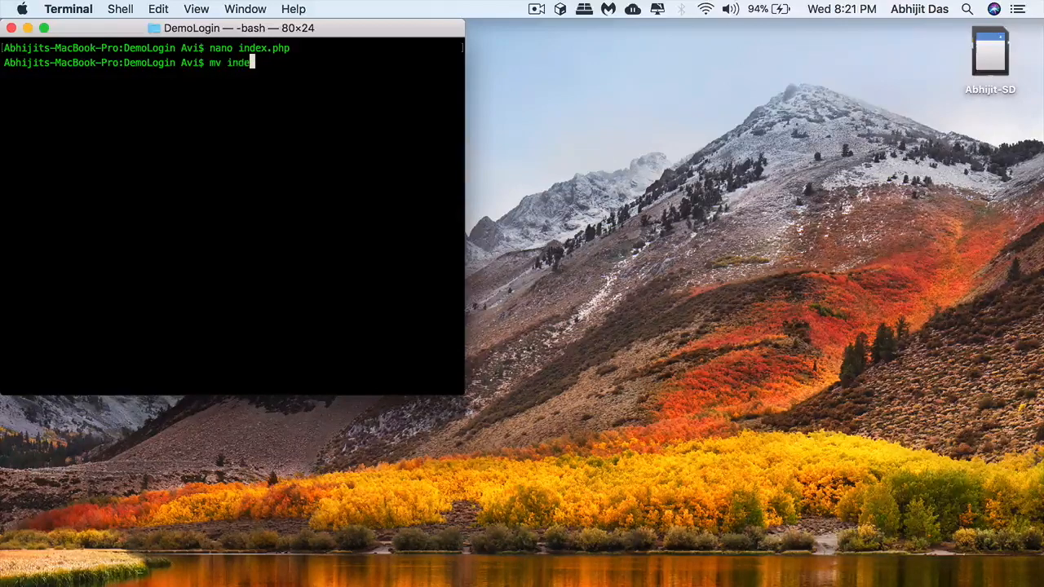
type("x.")
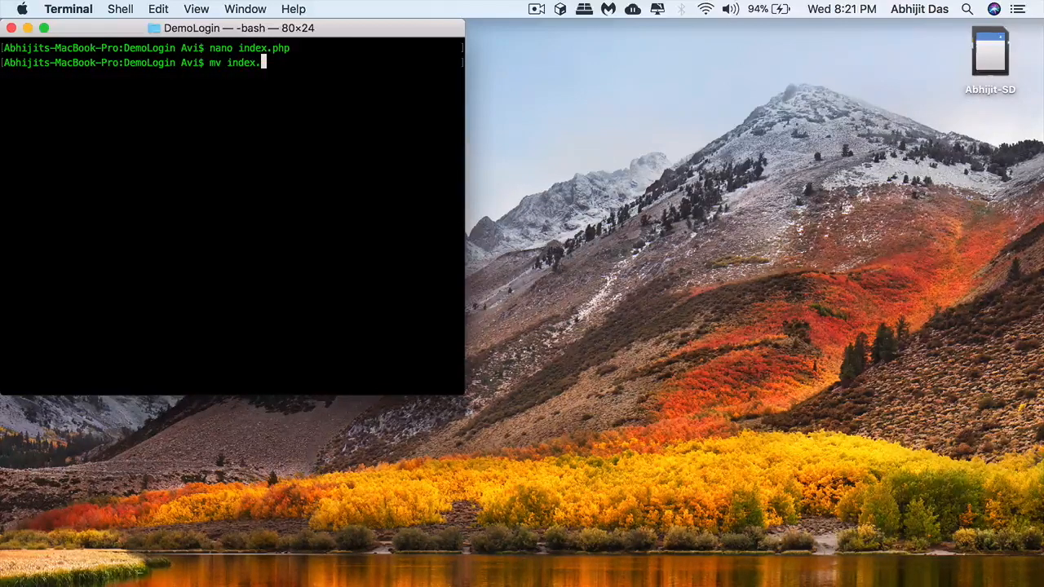
type("php index.html")
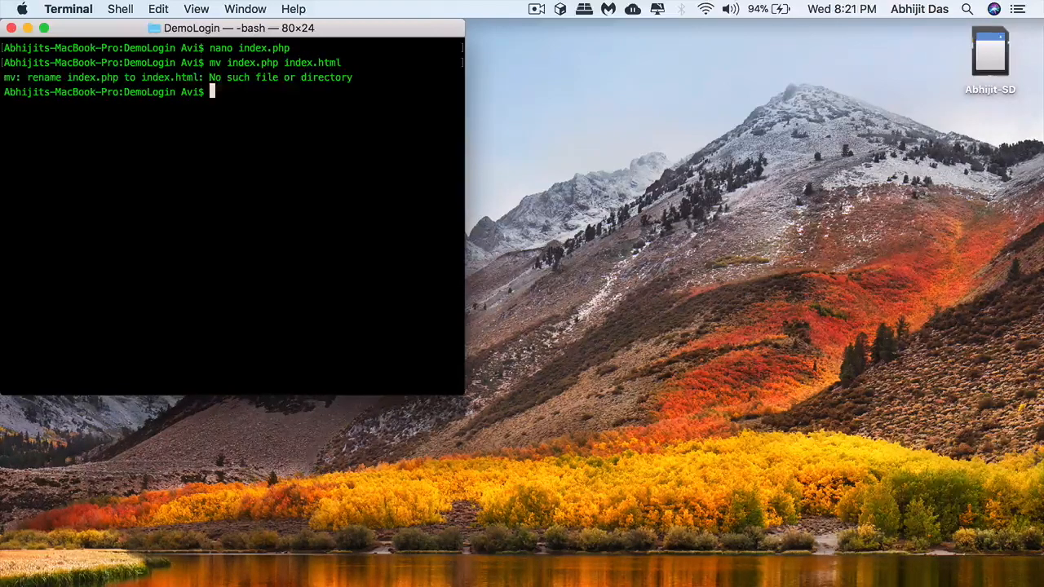
type("n")
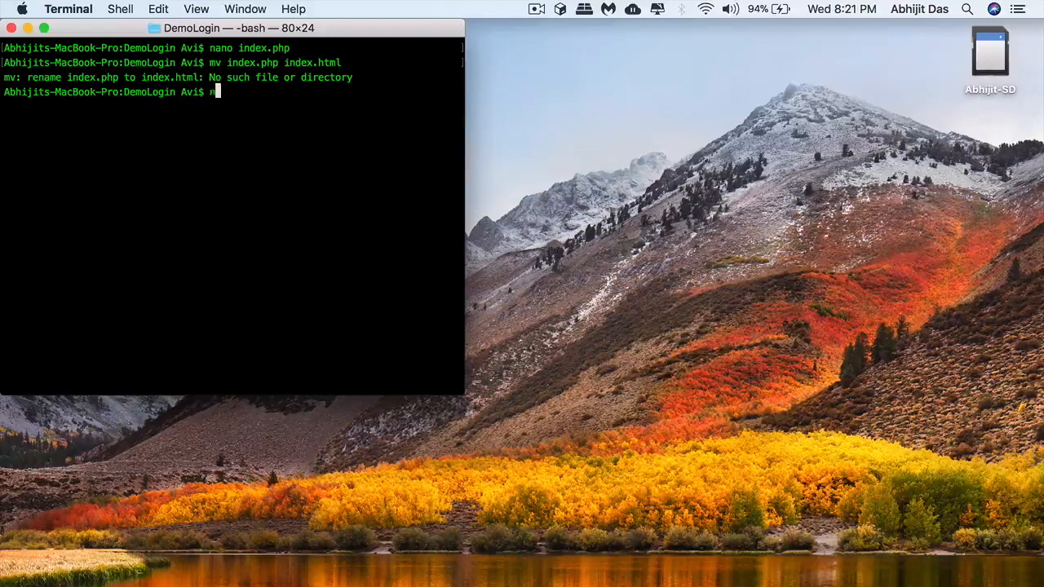
type("nano index.html")
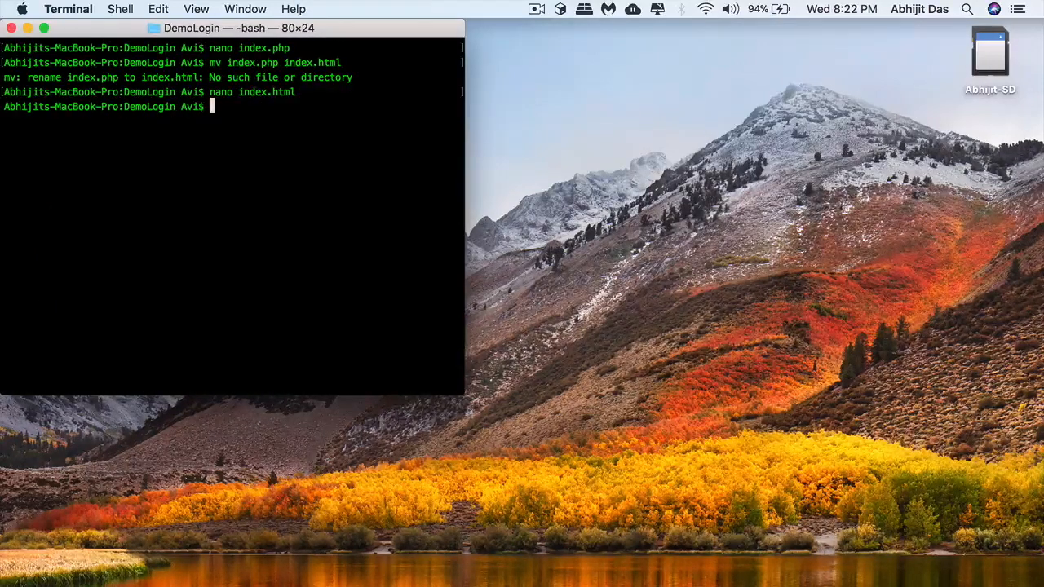
type("php -S")
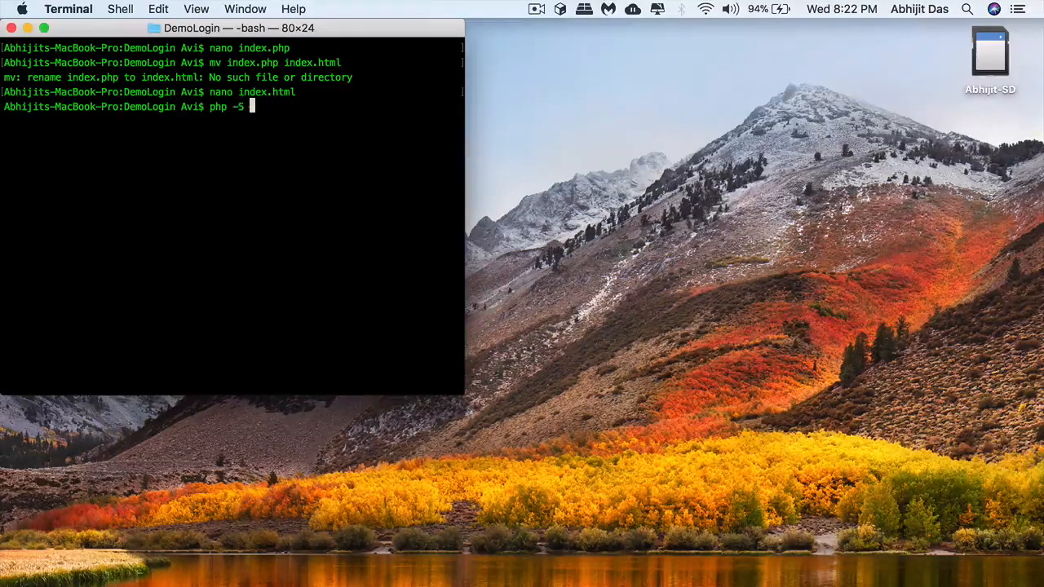
type("localhost:8000")
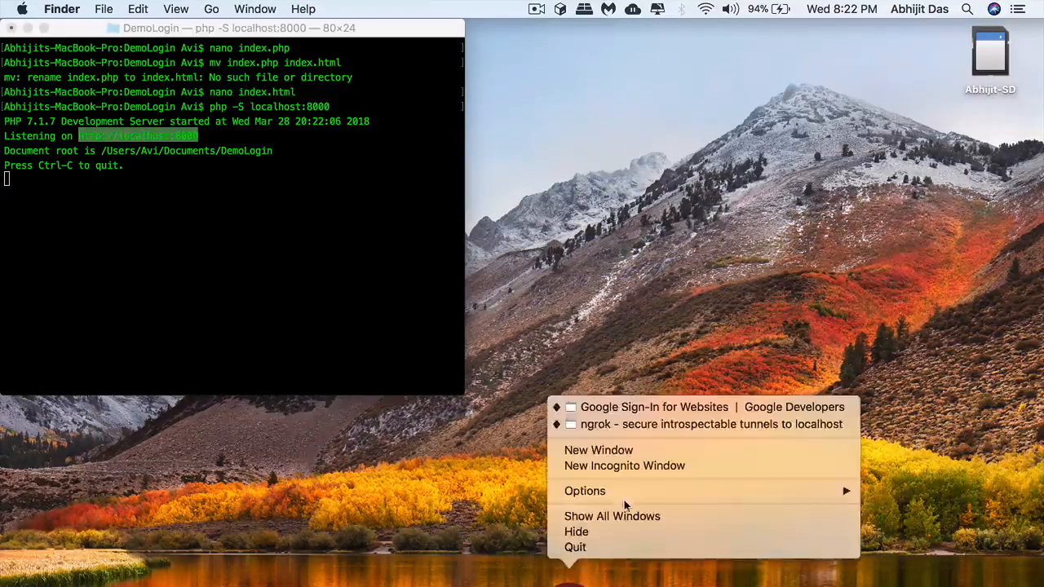
Step: Open a new Chrome window and load localhost:8000
left_click(597, 451)
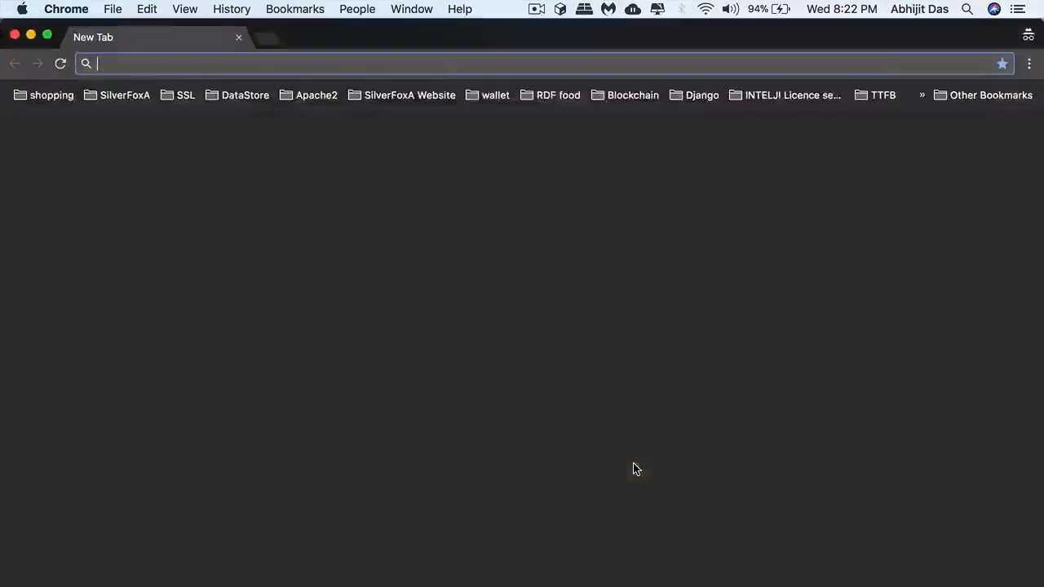
type("localhost:8000")
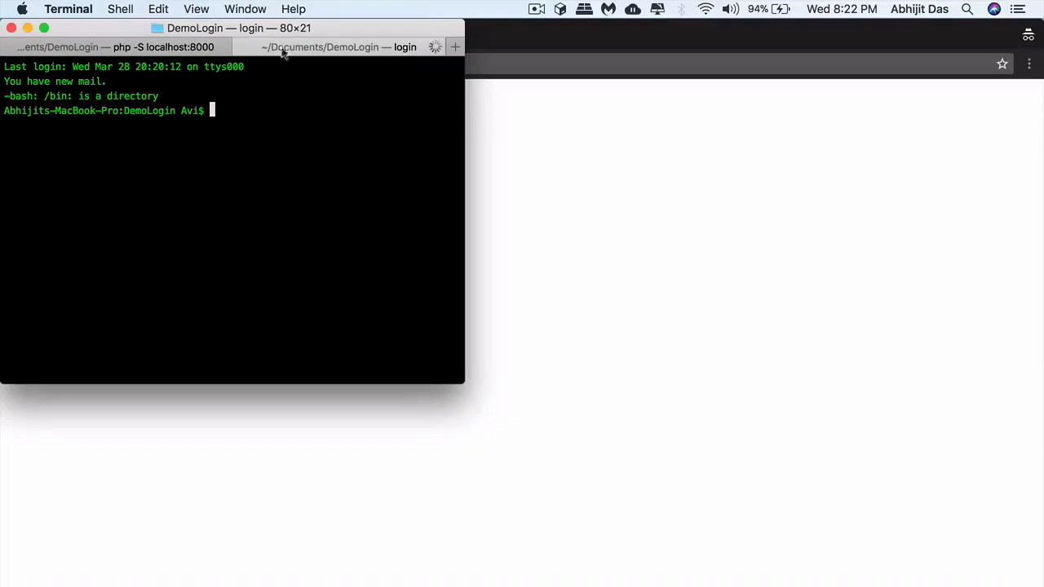
Step: Open index.html in nano full-screen and select the YOUR_CLIENT_ID placeholder
left_click_drag(282, 53, 784, 81)
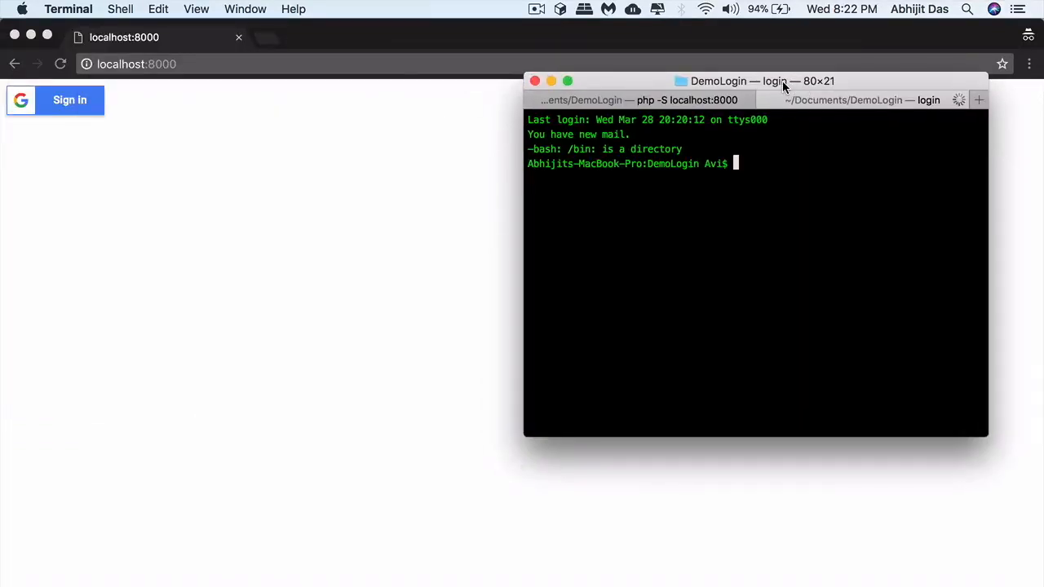
type("nano ind")
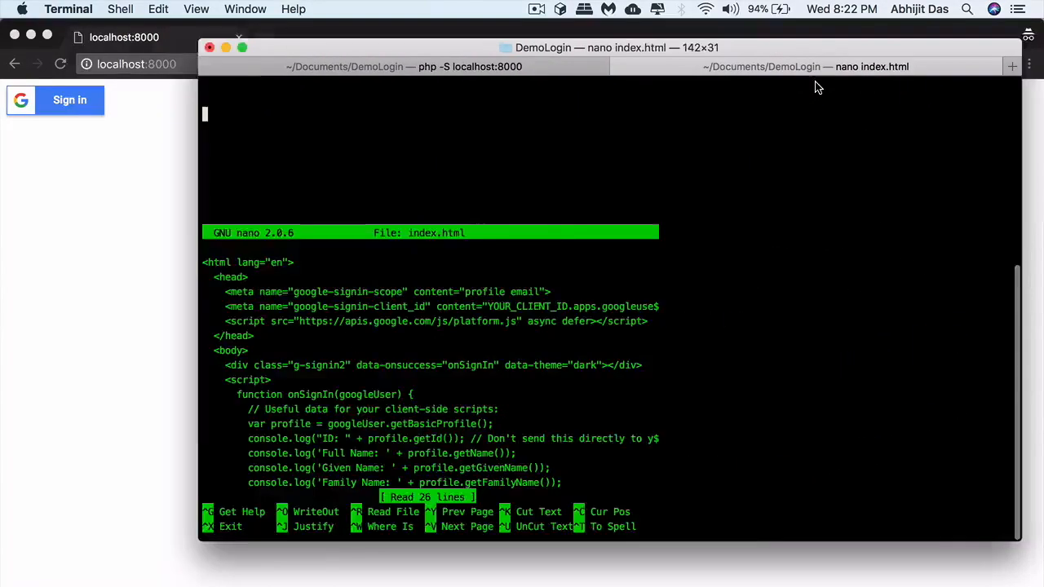
left_click(237, 49)
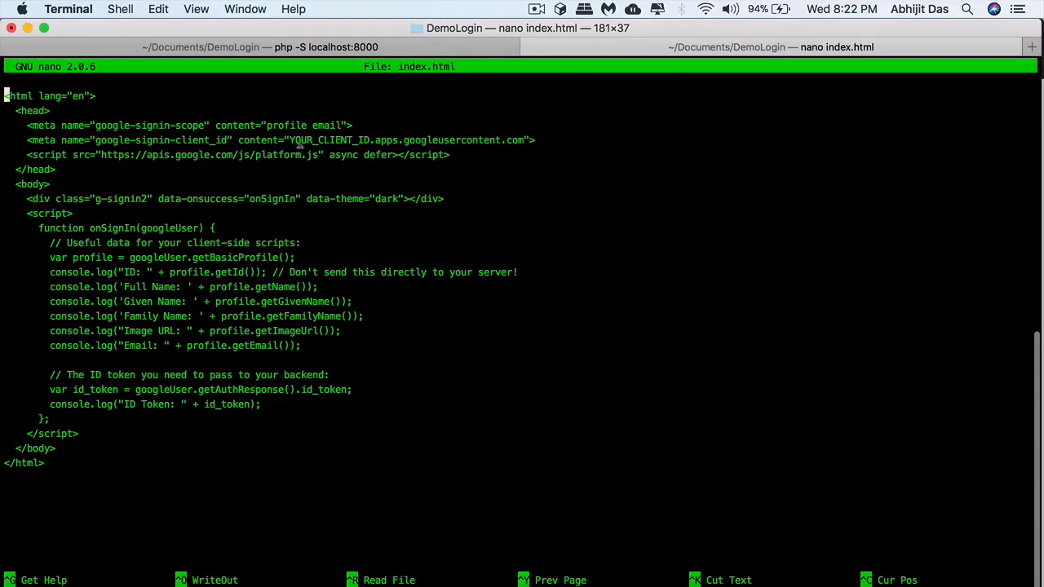
left_click_drag(290, 139, 530, 140)
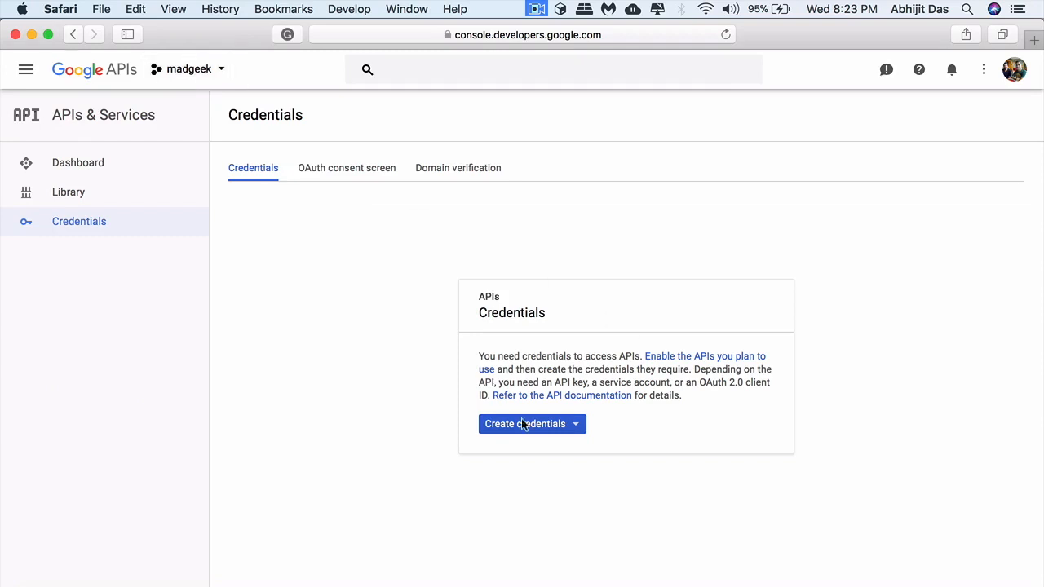
mouse_move(341, 186)
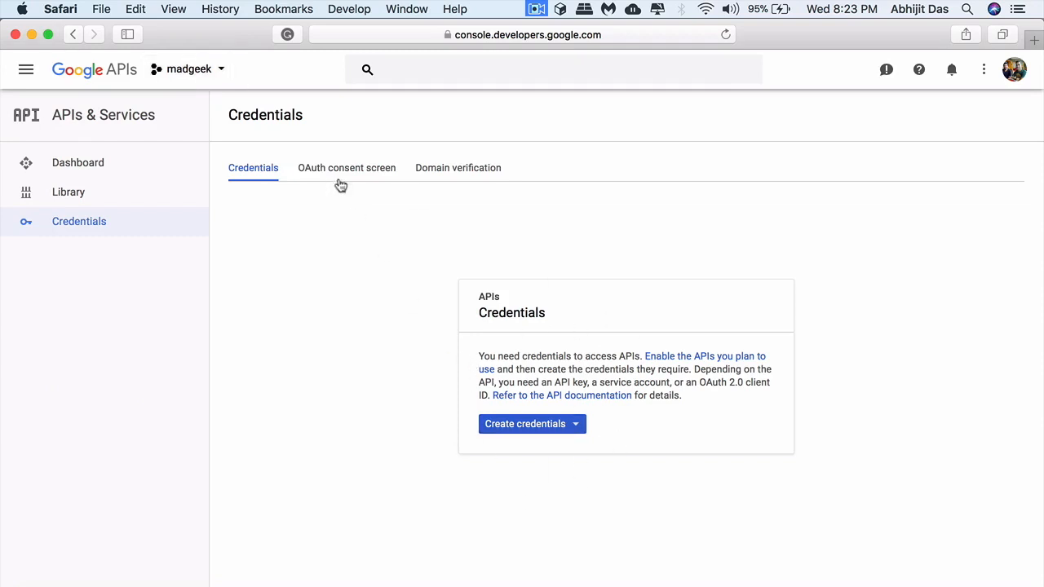
Step: Start creating an OAuth client ID and bring up the consent screen setup
left_click(531, 424)
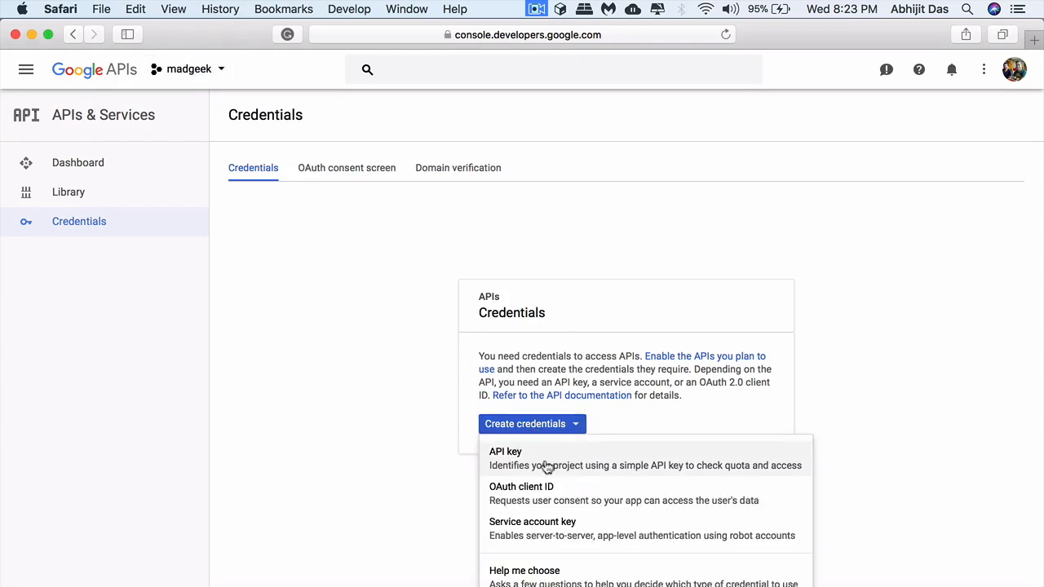
mouse_move(591, 508)
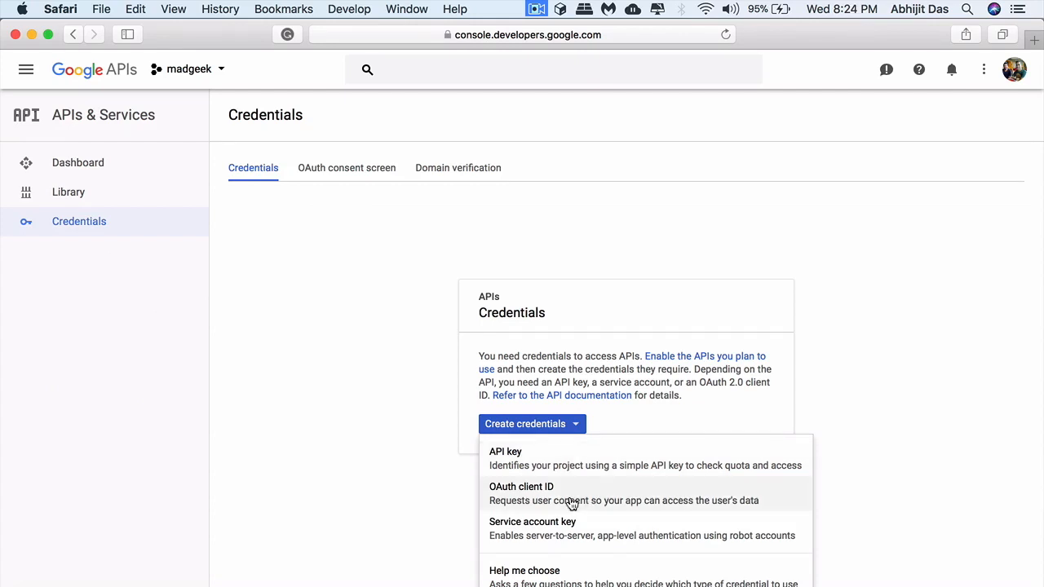
left_click(522, 487)
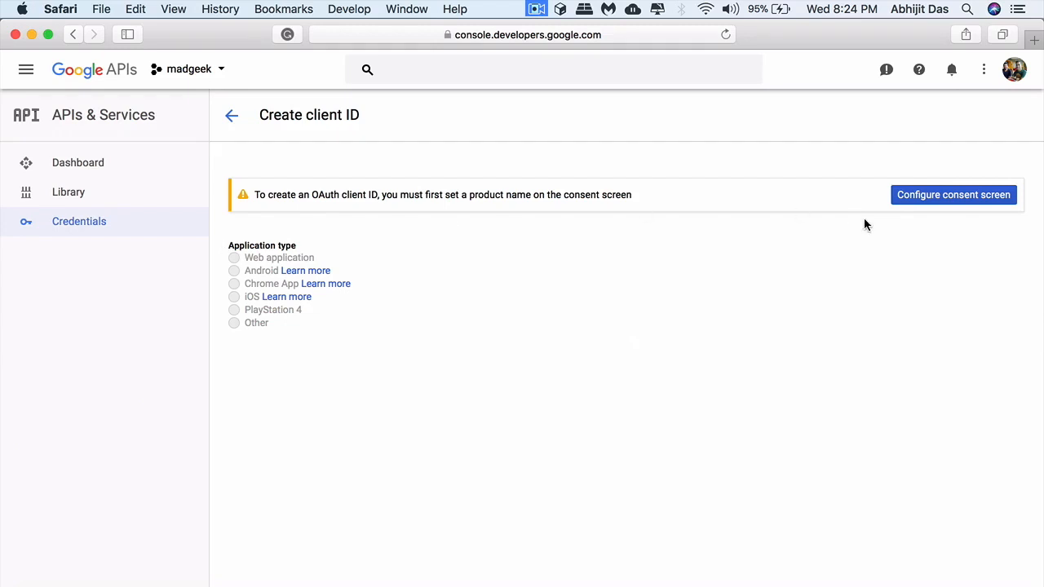
left_click(953, 194)
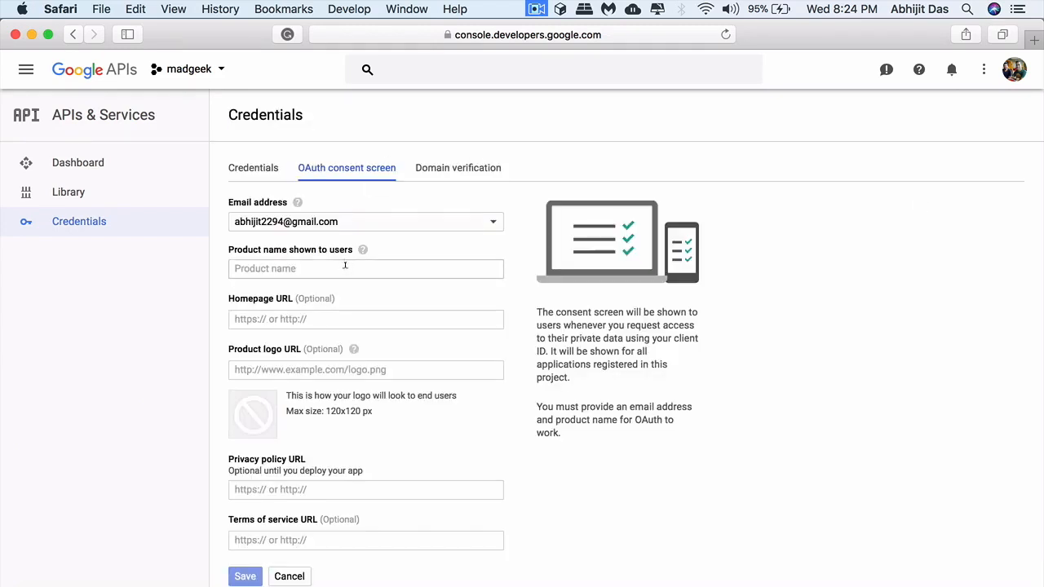
type("h")
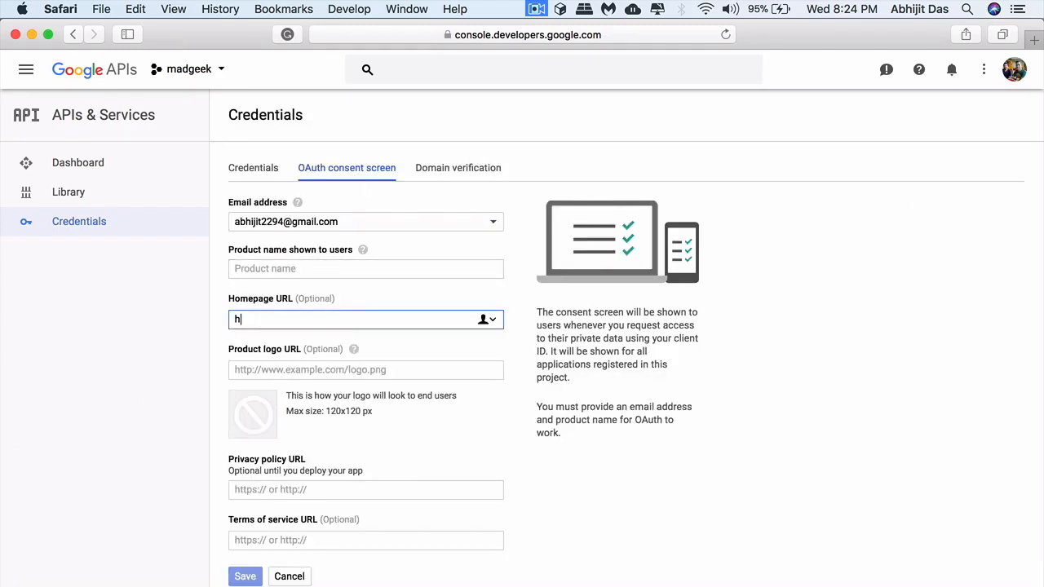
type("ttps://")
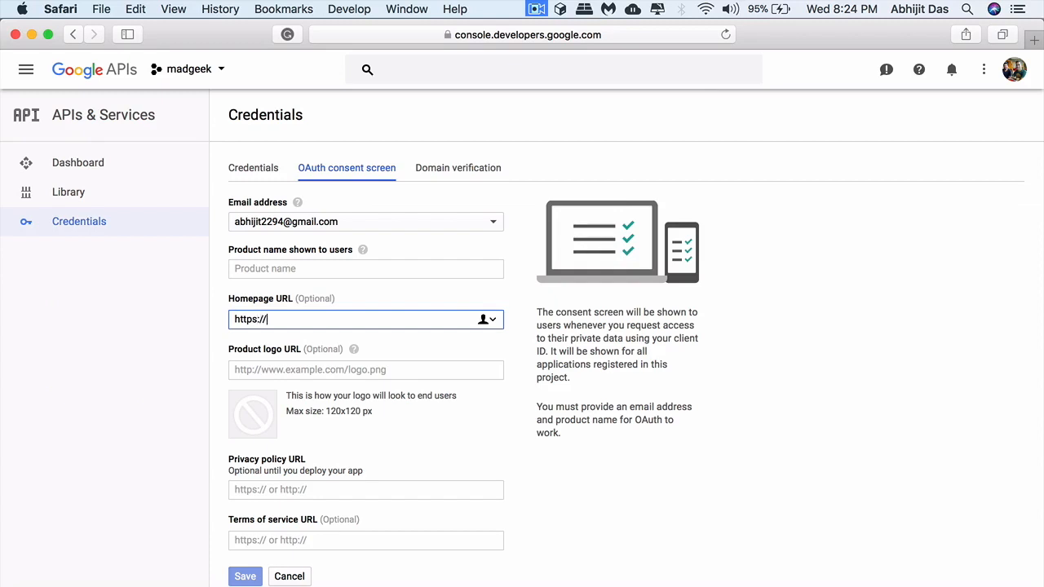
key("Backspace")
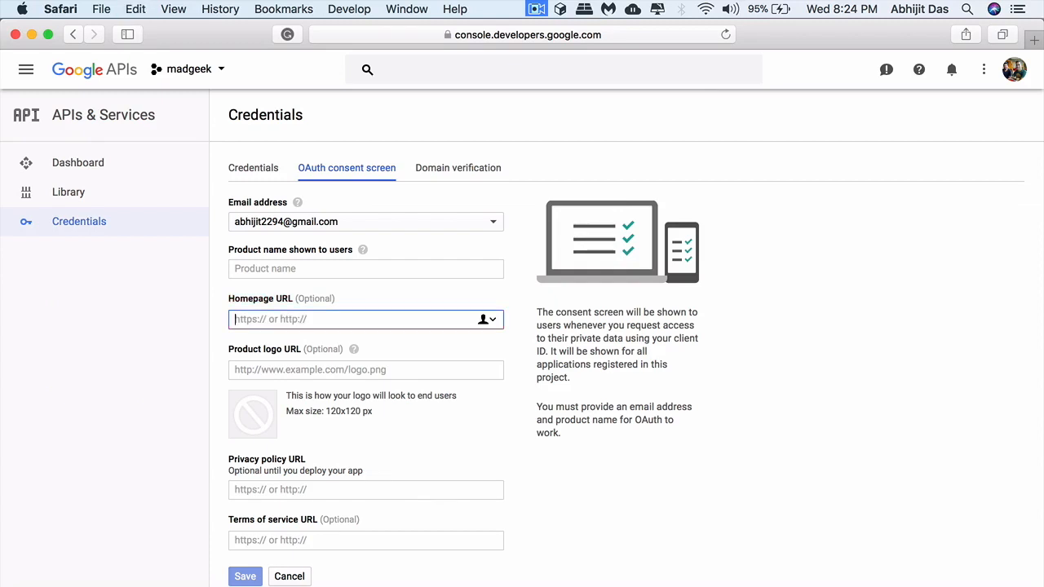
type("Madh")
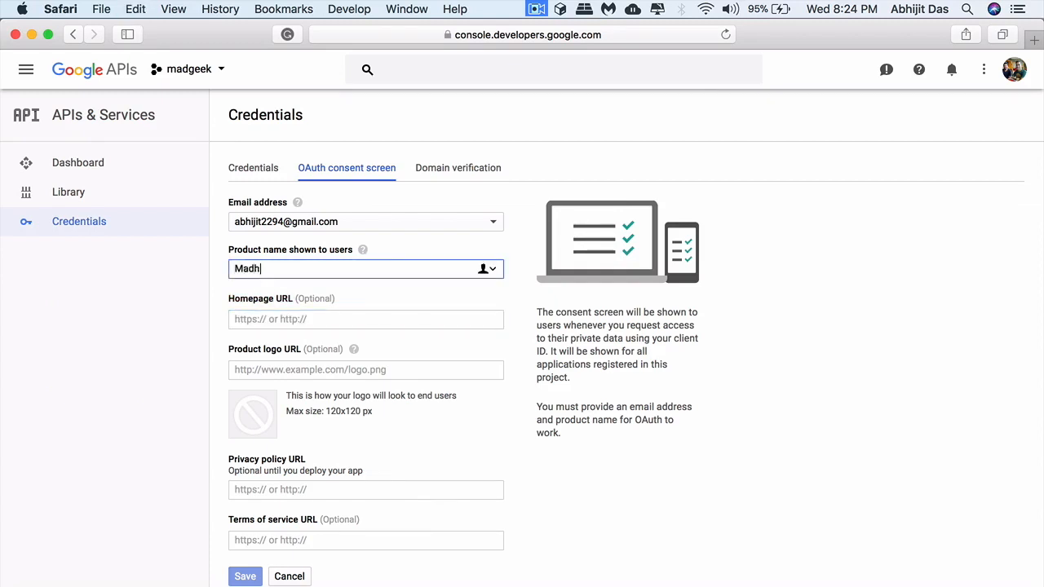
type("eek")
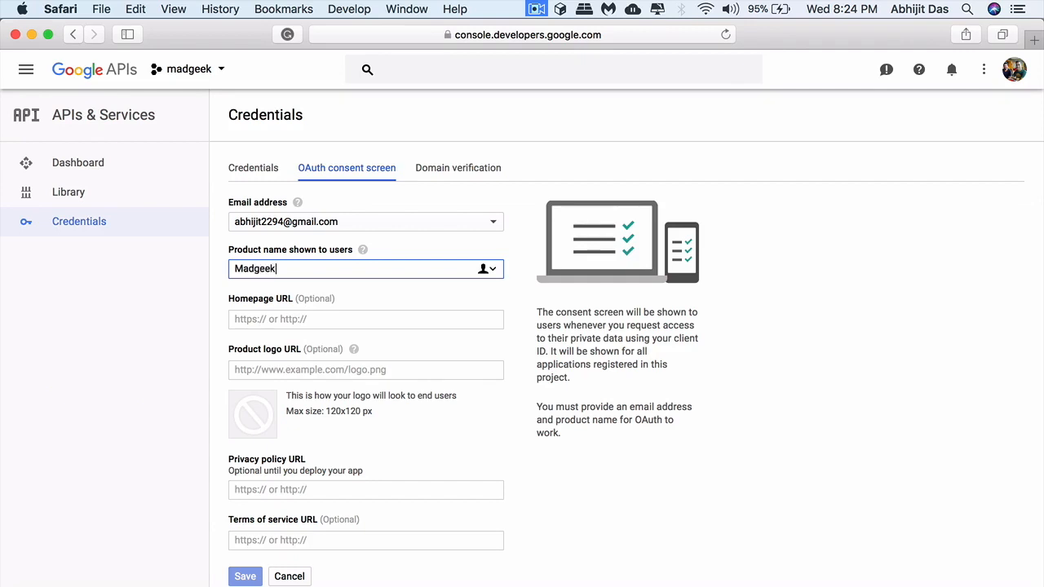
left_click(365, 489)
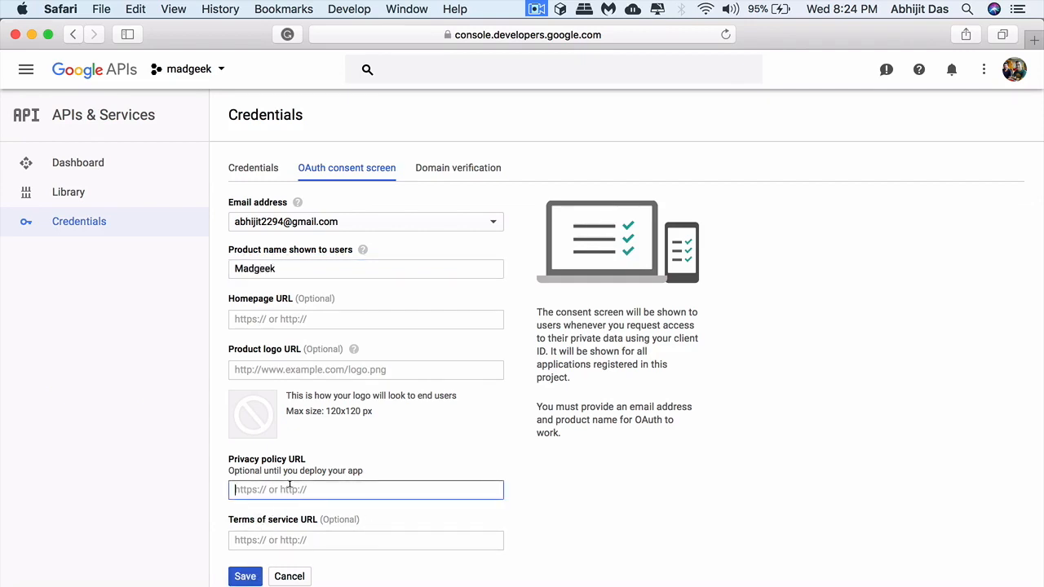
type("https://madgeek.in")
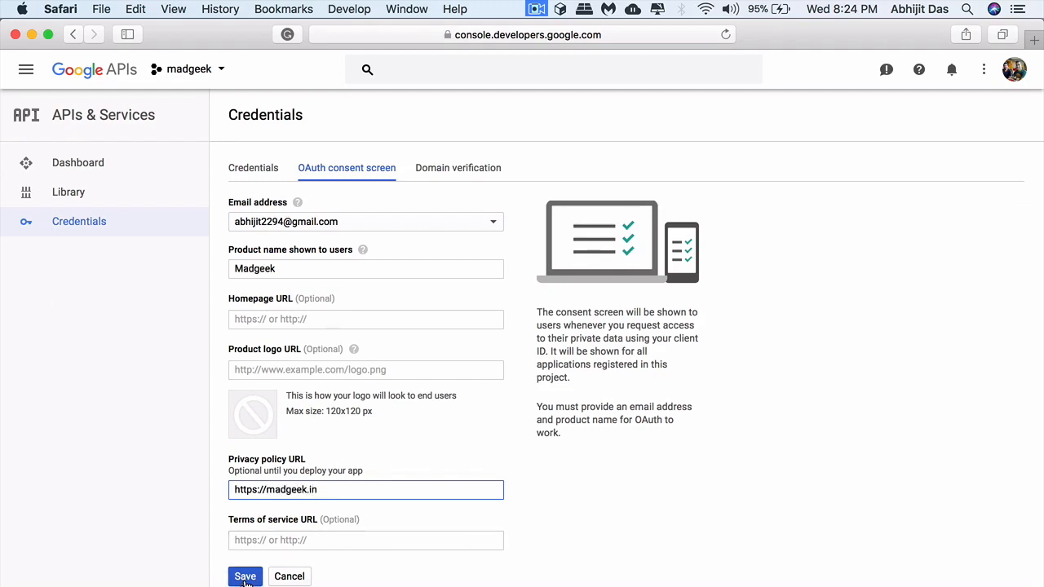
left_click(245, 576)
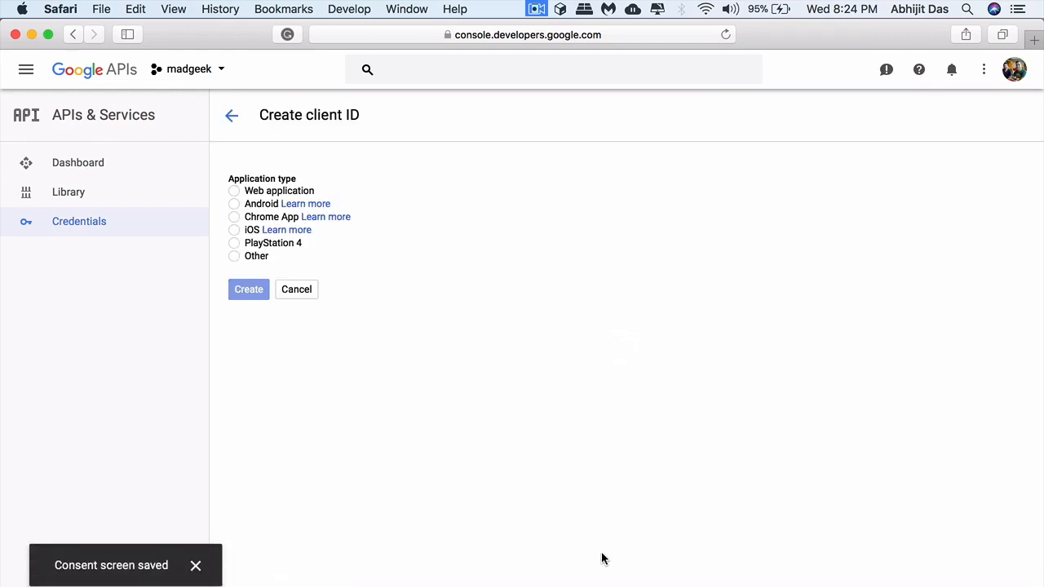
Step: Create a Web application client ID and copy the new client ID
left_click(234, 191)
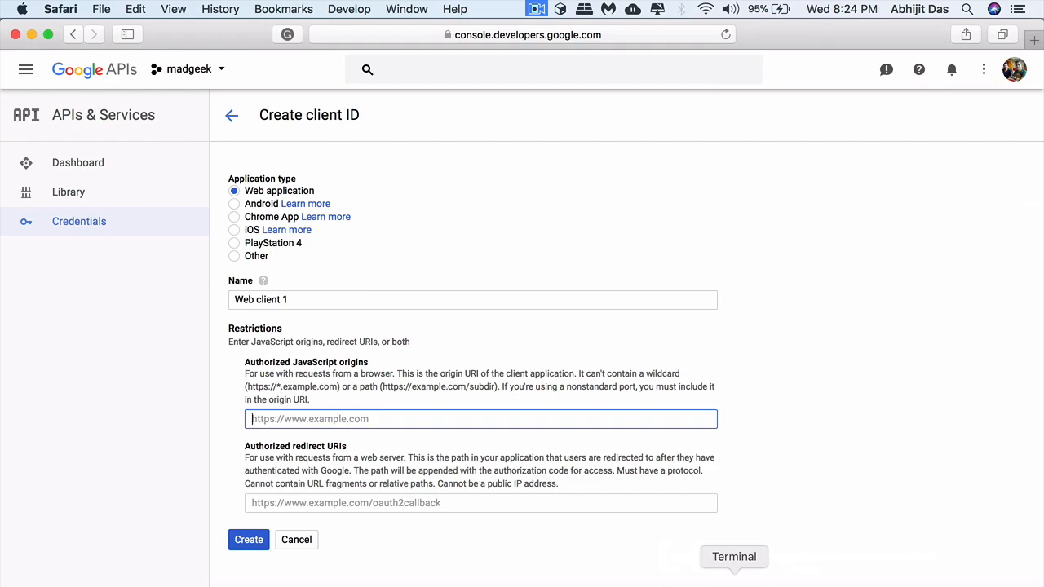
left_click(733, 557)
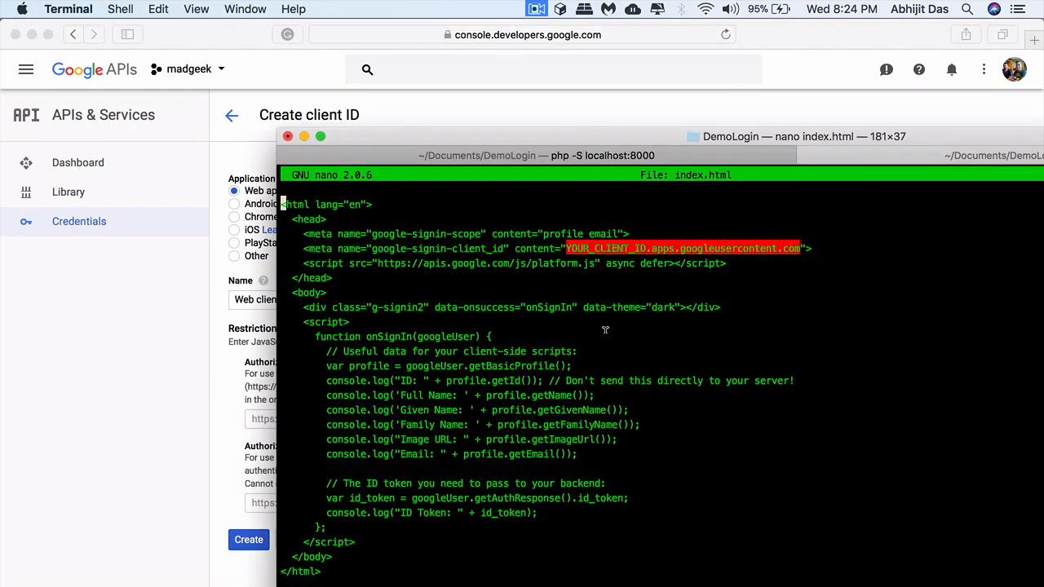
left_click(249, 540)
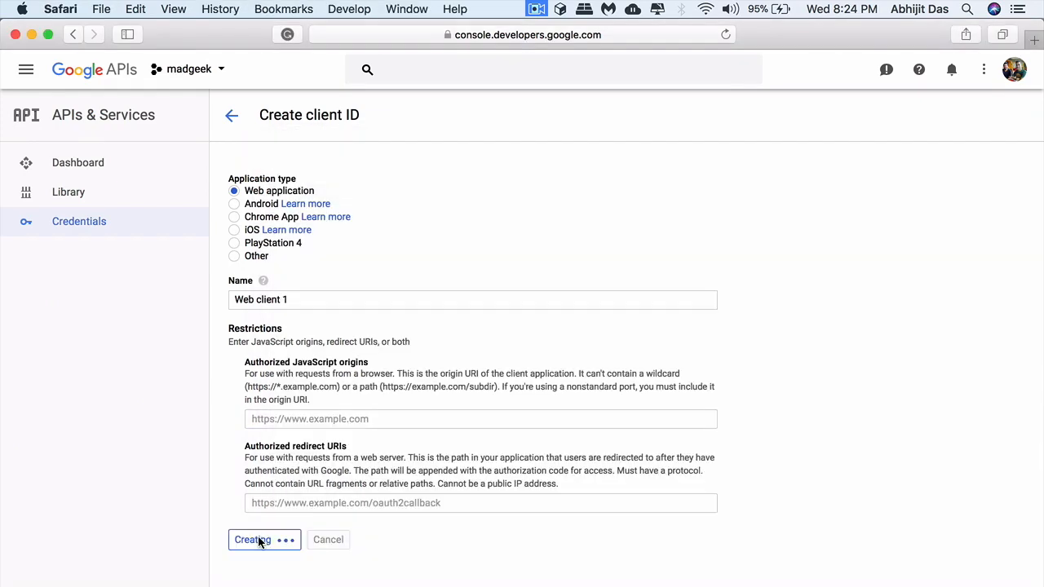
left_click(263, 541)
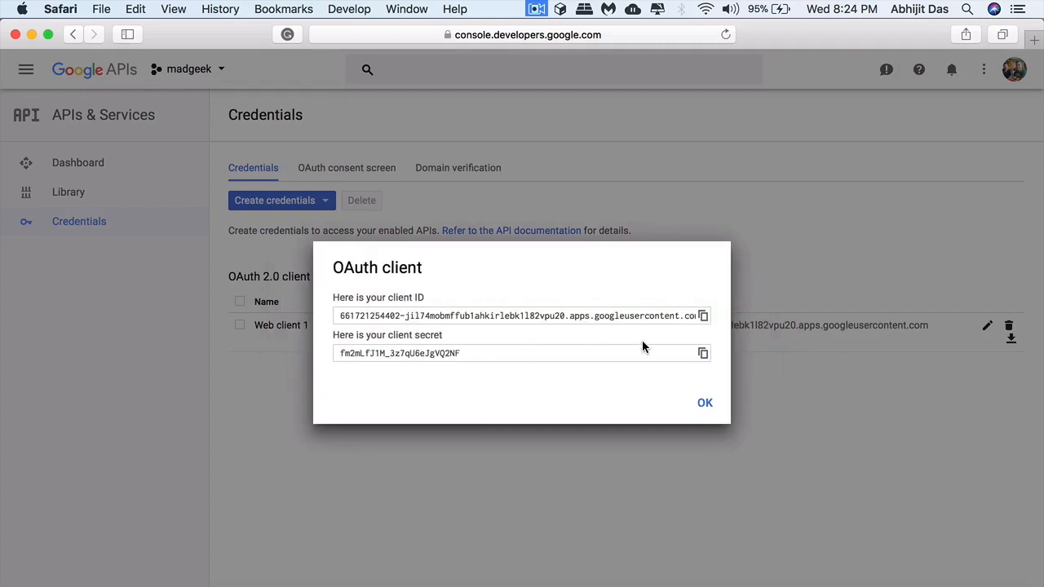
left_click(703, 315)
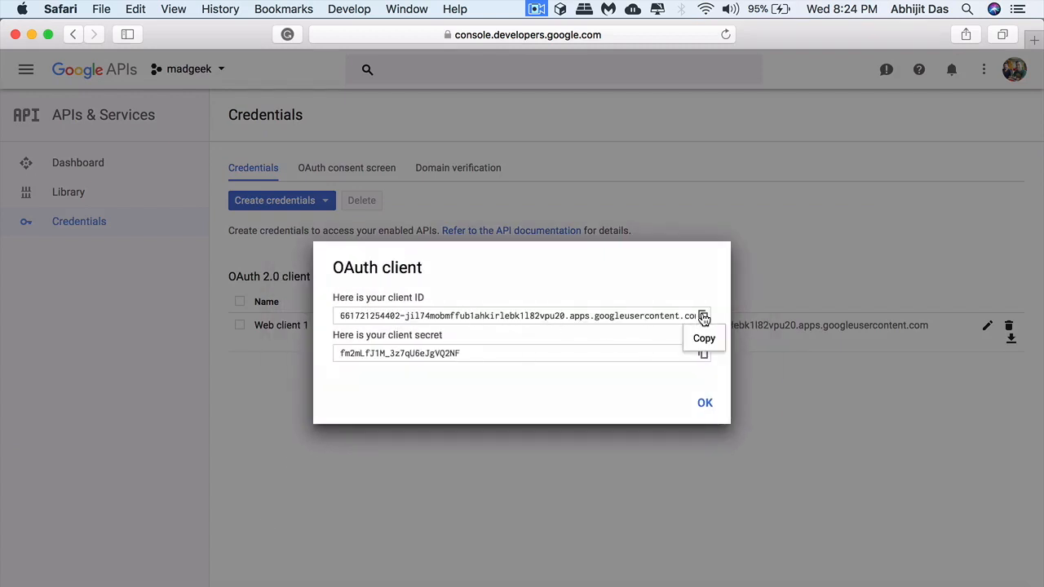
left_click(703, 316)
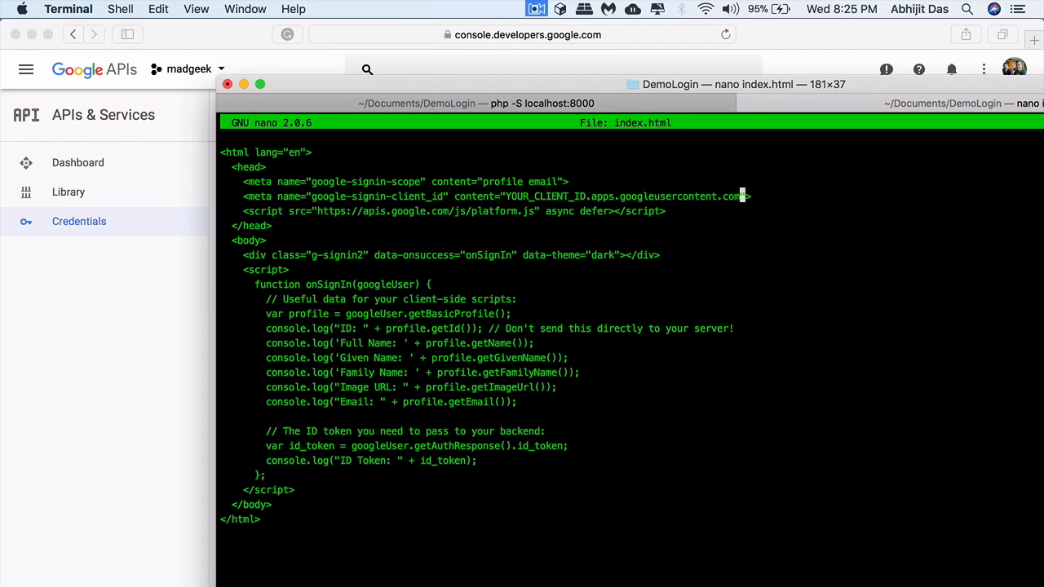
key("Backspace")
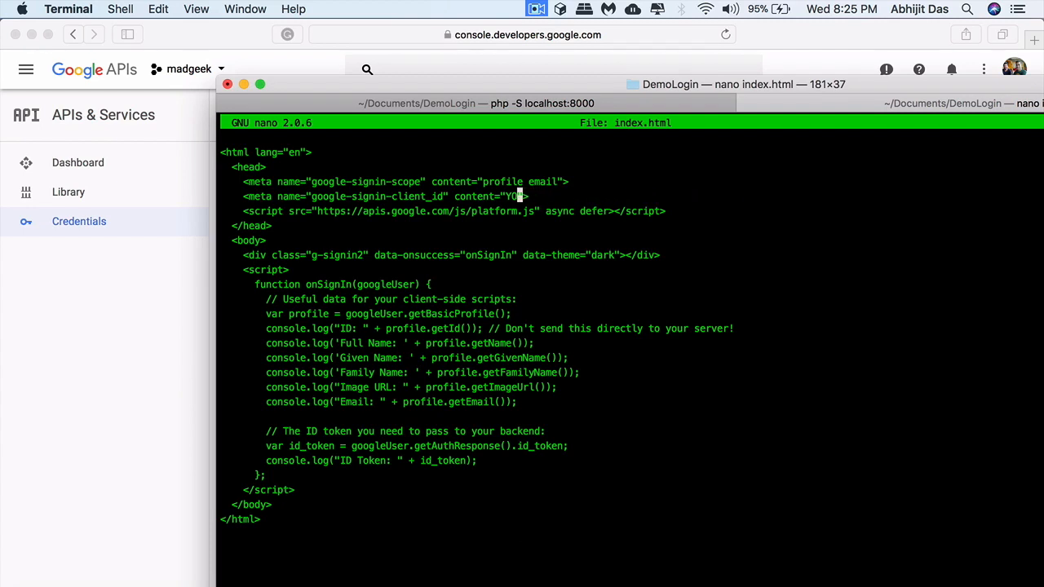
type("661721254402-jil74mobmffub1ahkirlebk1l82vpu20.apps.googleusercontent.com")
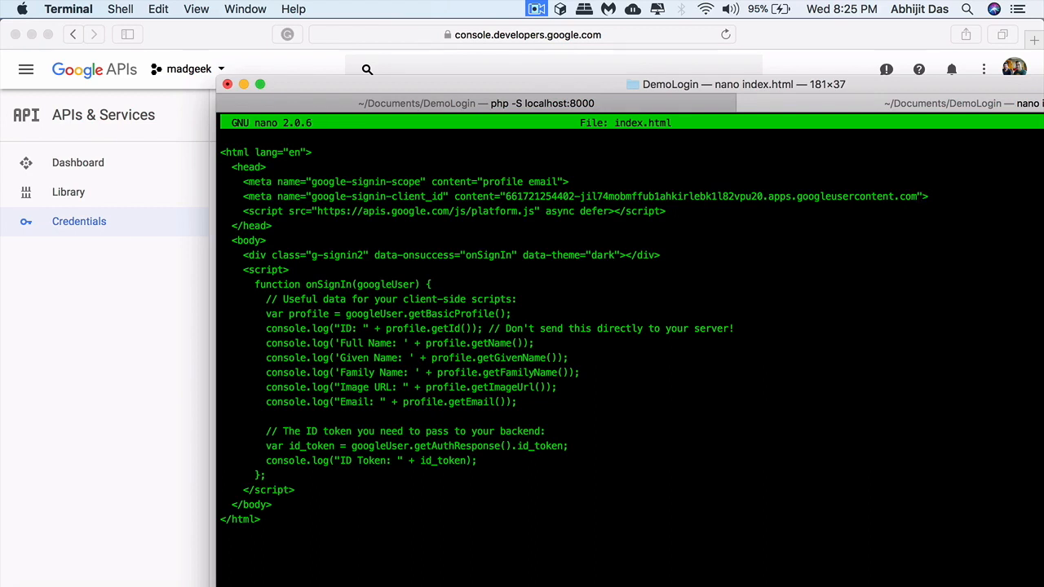
key("ctrl+x")
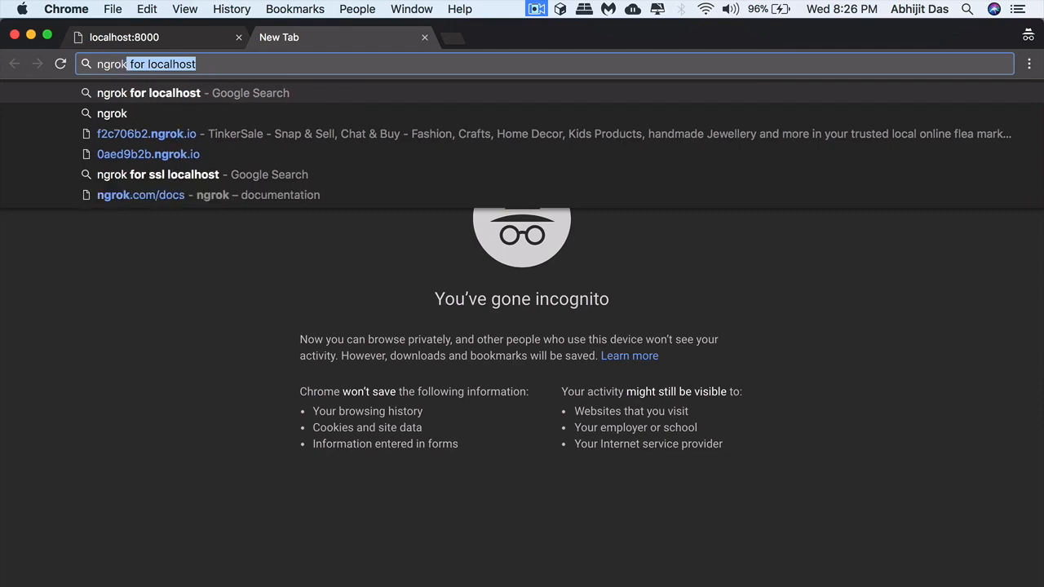
Step: Find ngrok.com, download the Mac OS X build, and reveal it in Finder
left_click(112, 112)
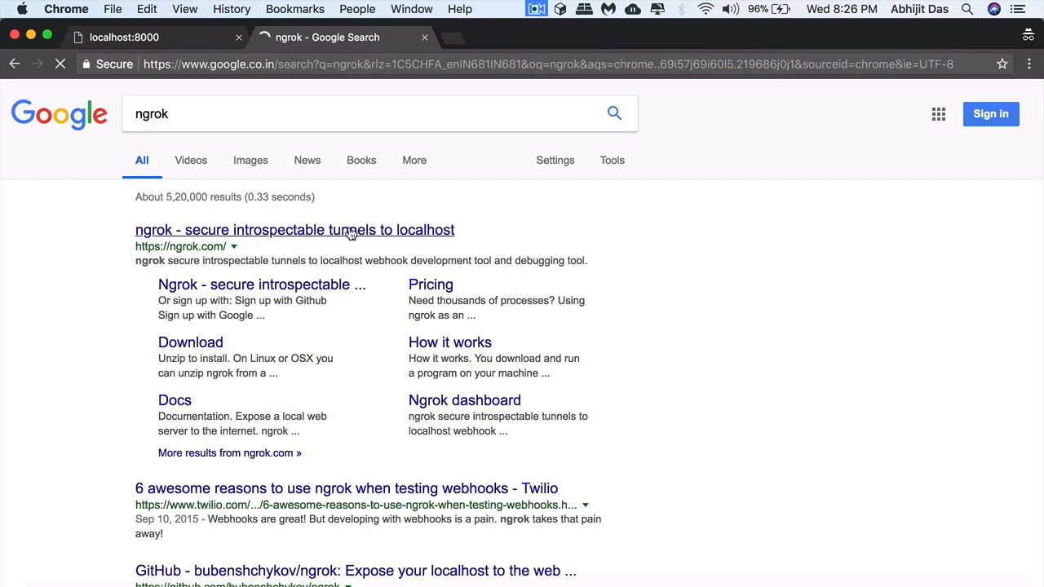
left_click(295, 229)
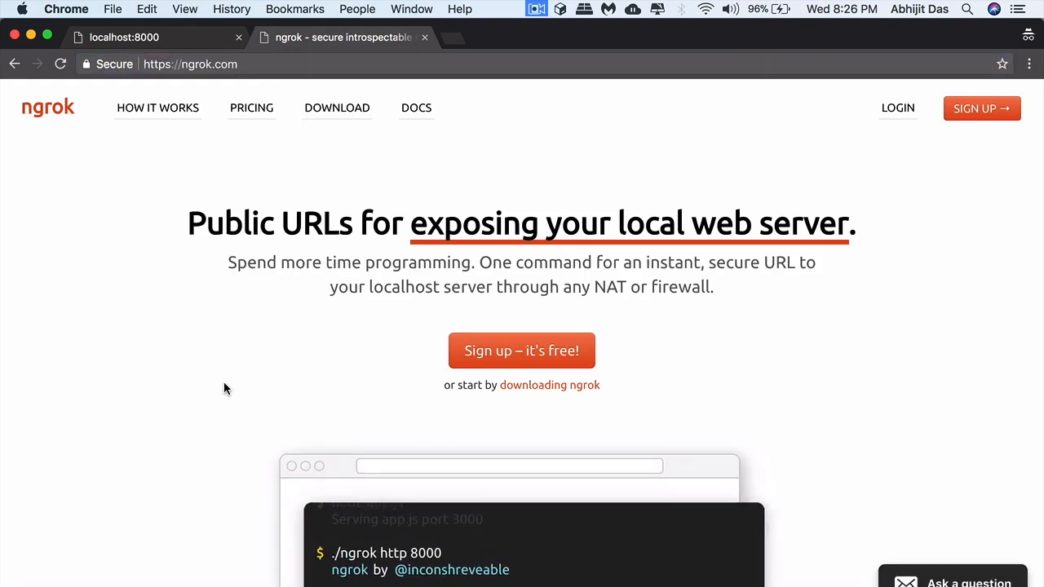
scroll("down", 3)
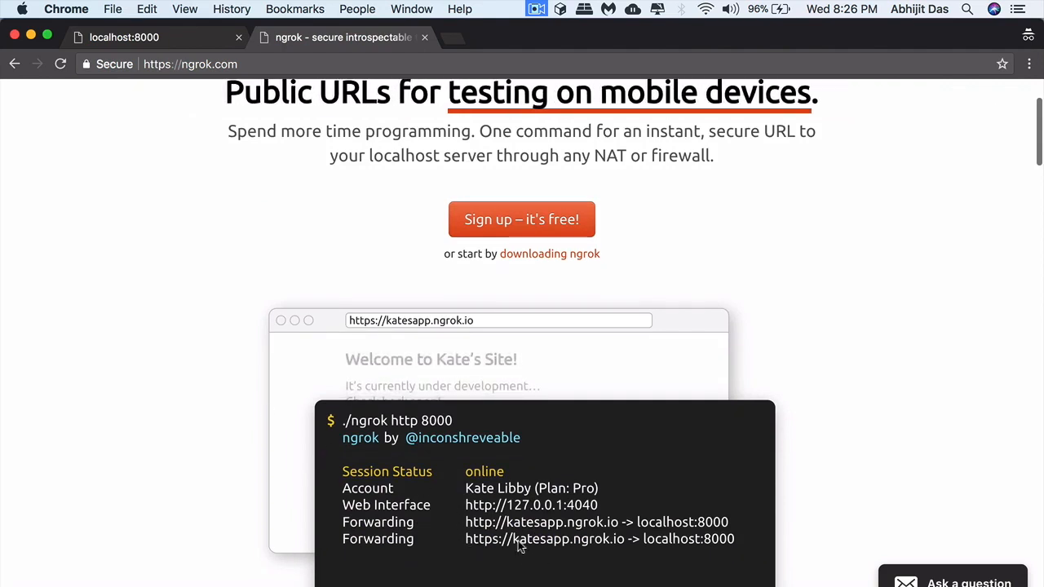
left_click(336, 107)
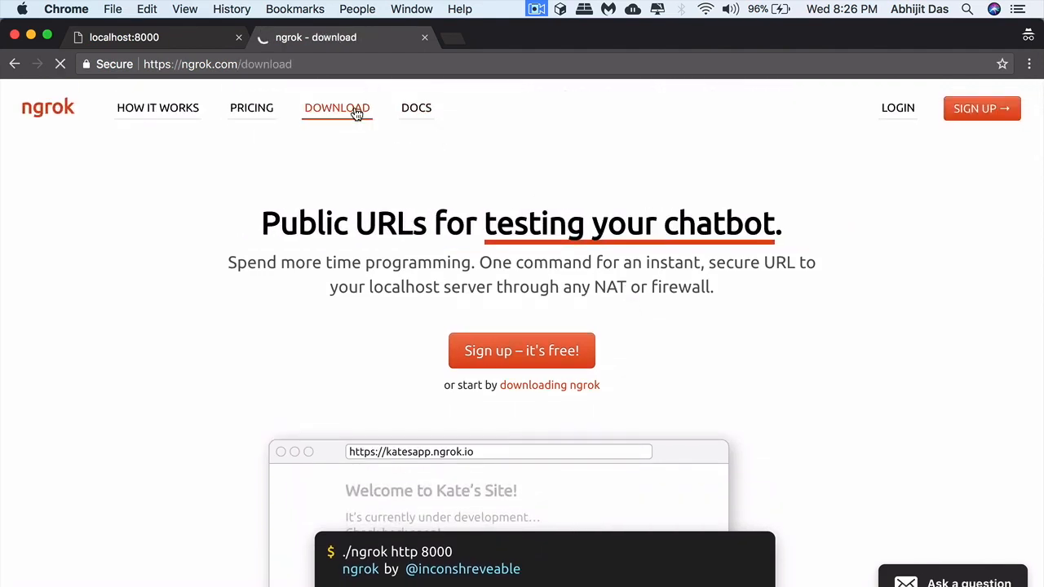
left_click(337, 108)
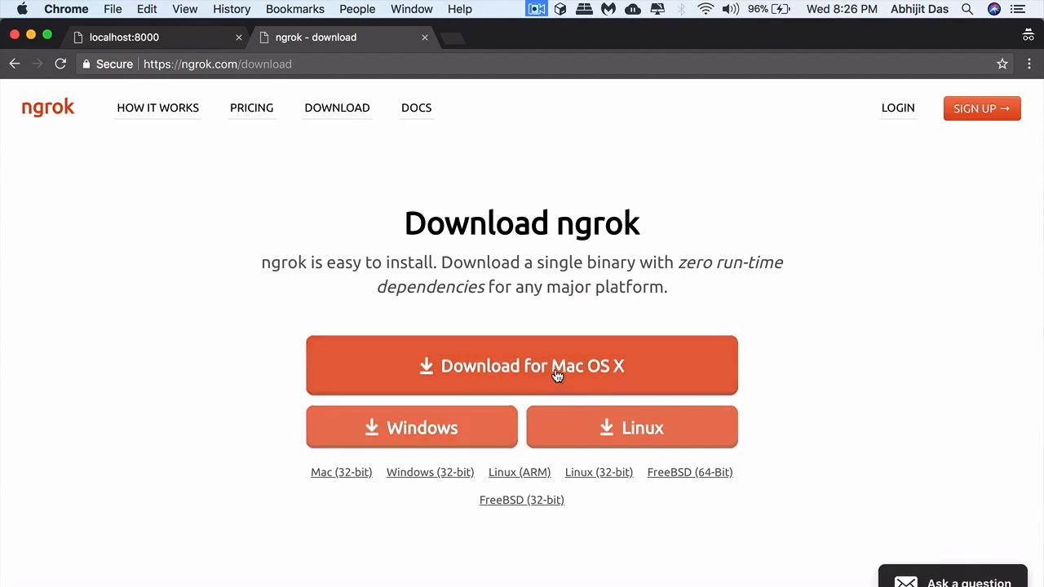
left_click(555, 369)
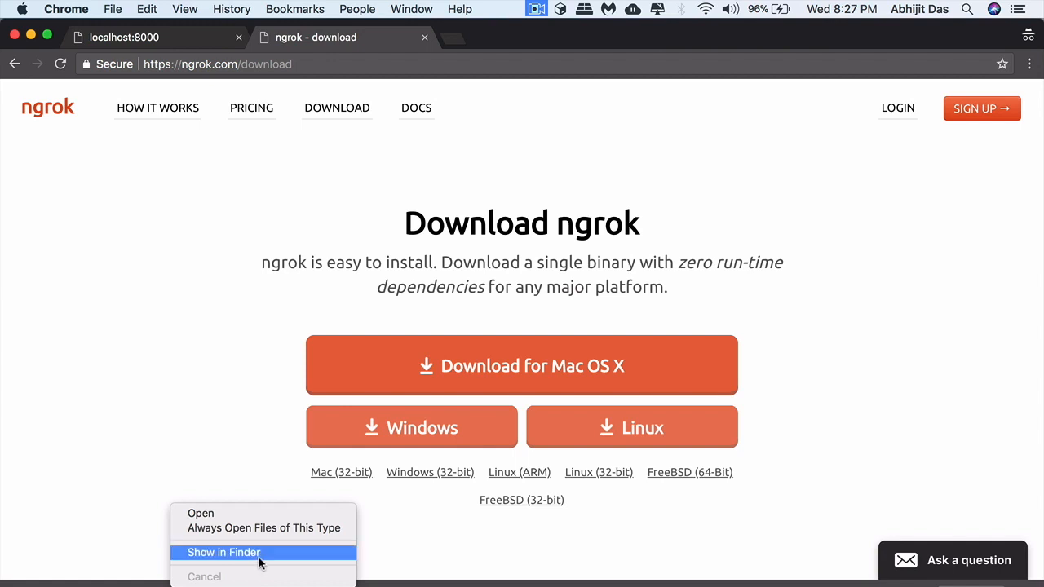
left_click(224, 553)
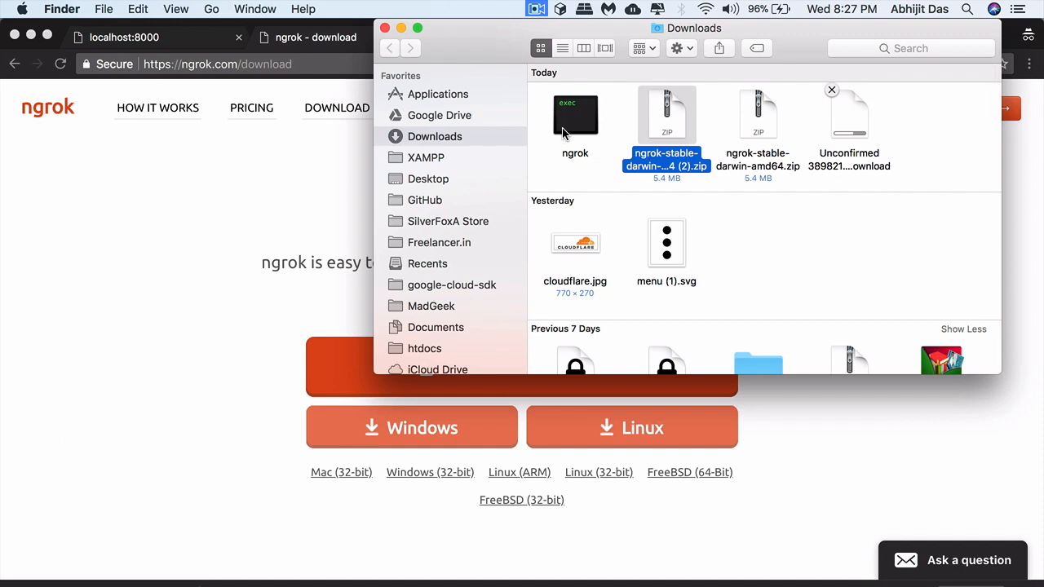
Step: Select the unzipped ngrok executable in the Downloads folder
left_click(575, 114)
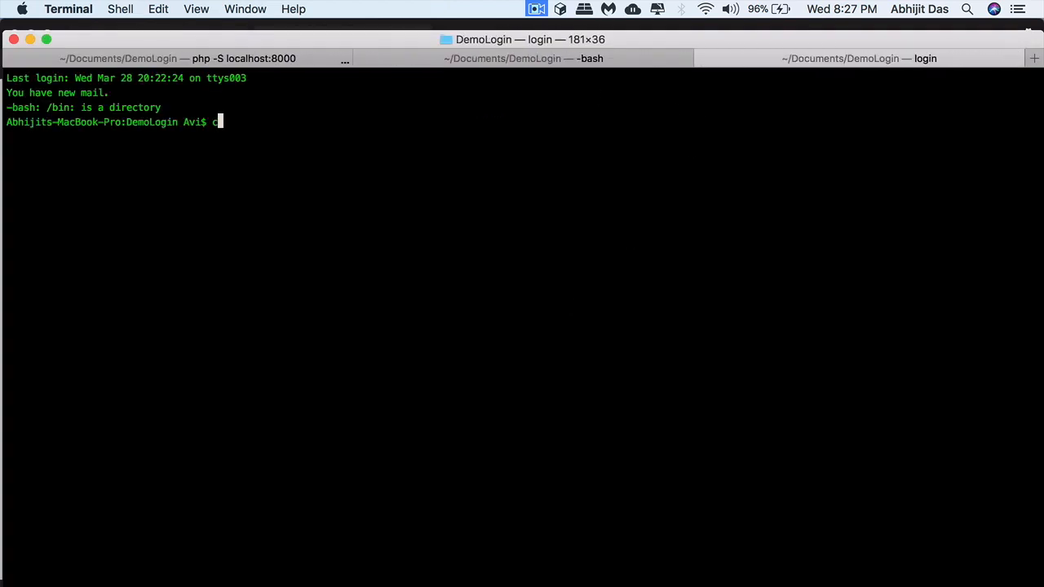
Step: Change to the home folder and run ./ngrok http 8000
type("d ../")
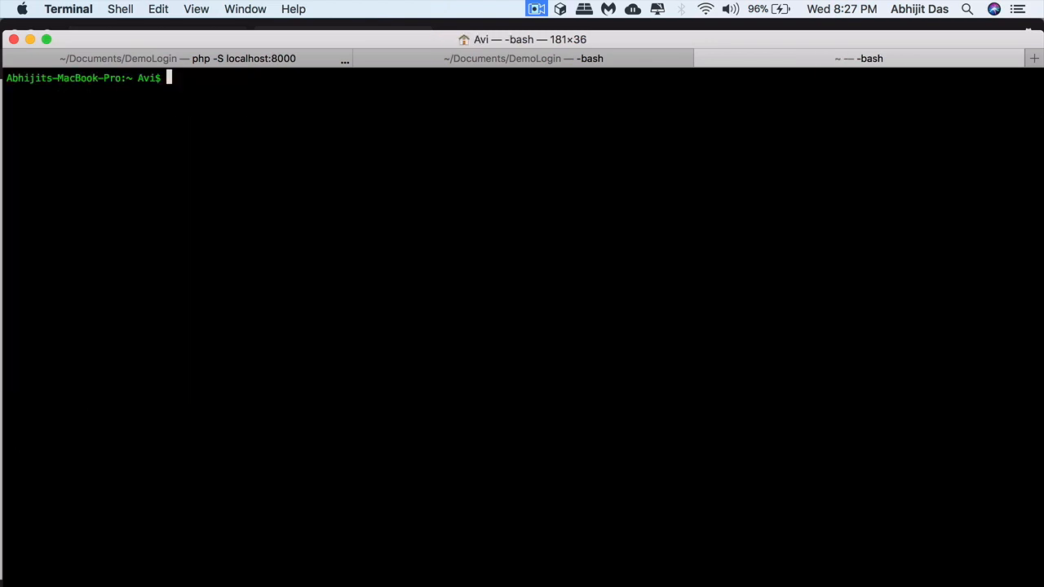
type("./ng")
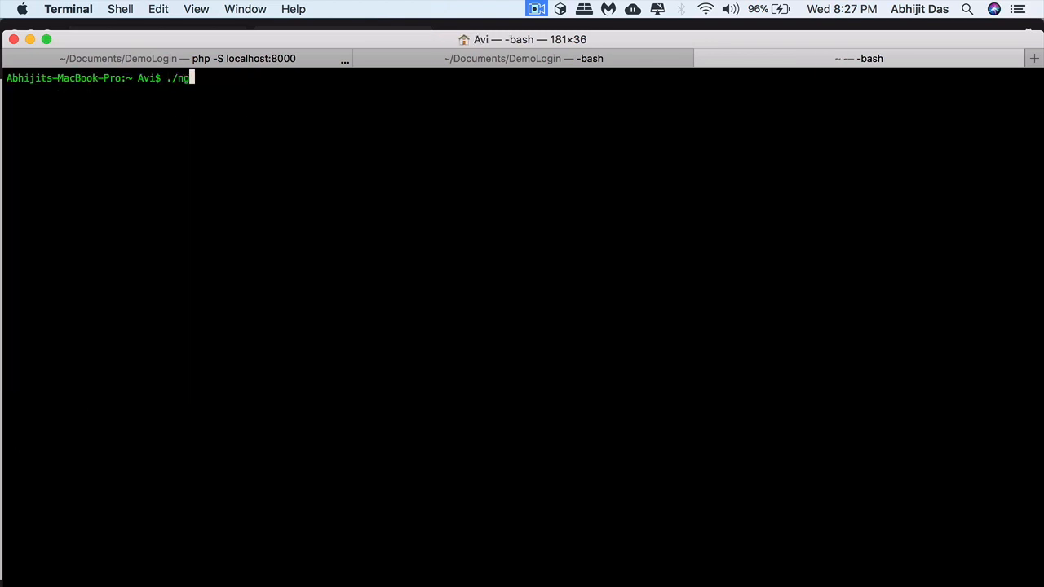
type("rok")
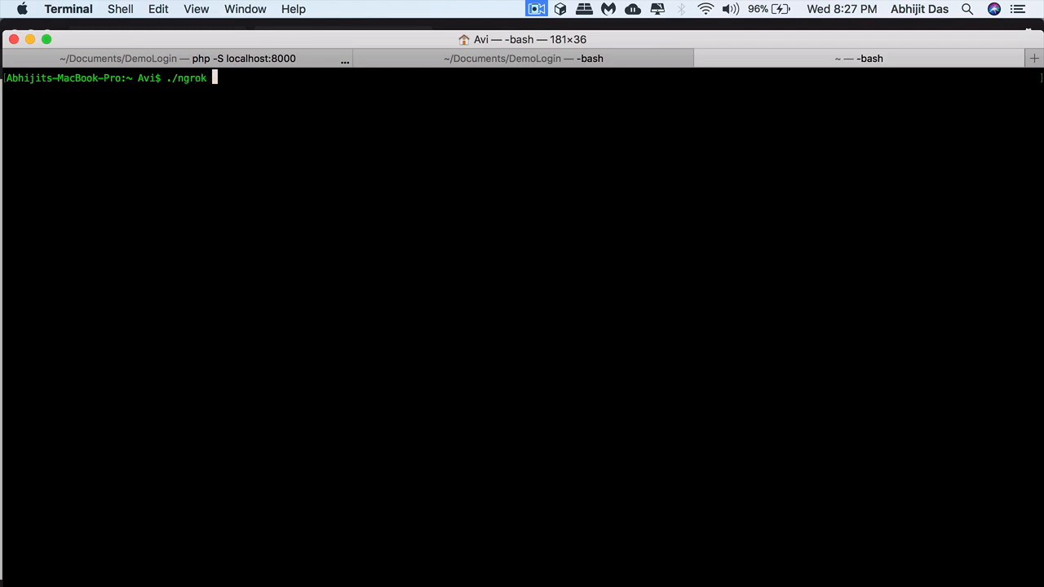
type("http")
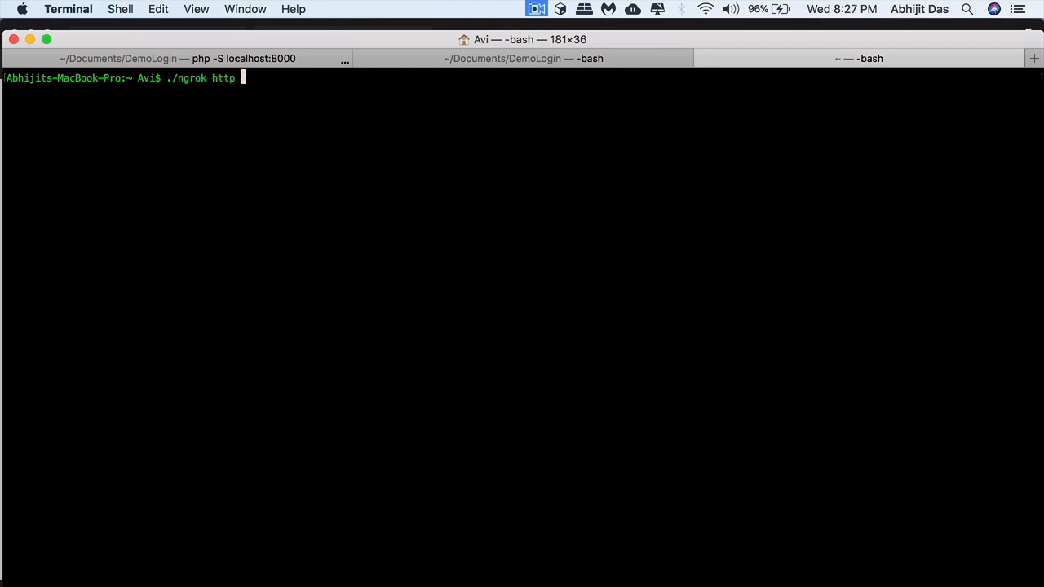
type("8000")
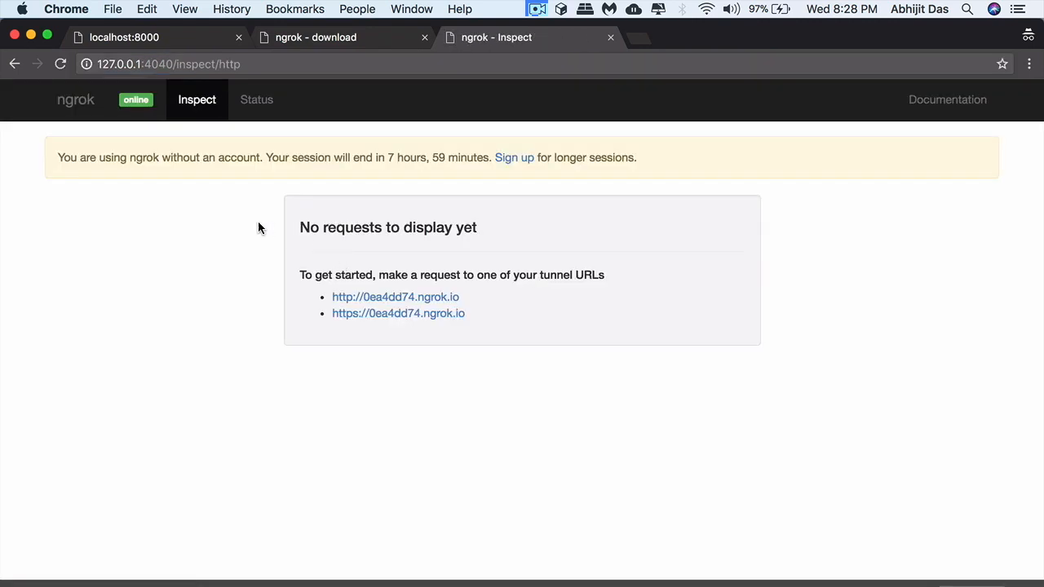
Step: Open the https ngrok.io URL, copy its address, and view the Inspect and Status pages
left_click(398, 313)
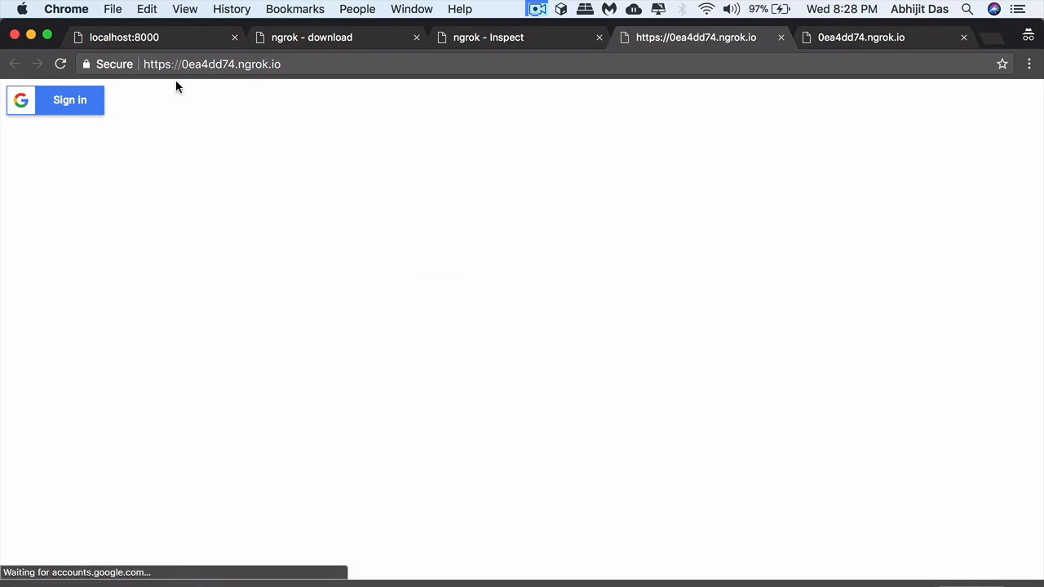
left_click(212, 63)
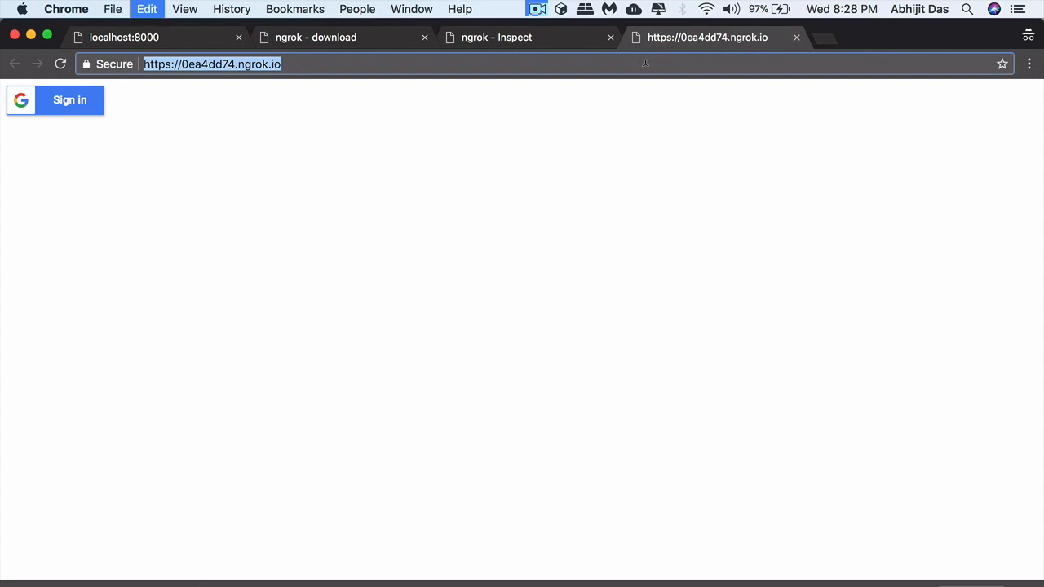
left_click(498, 37)
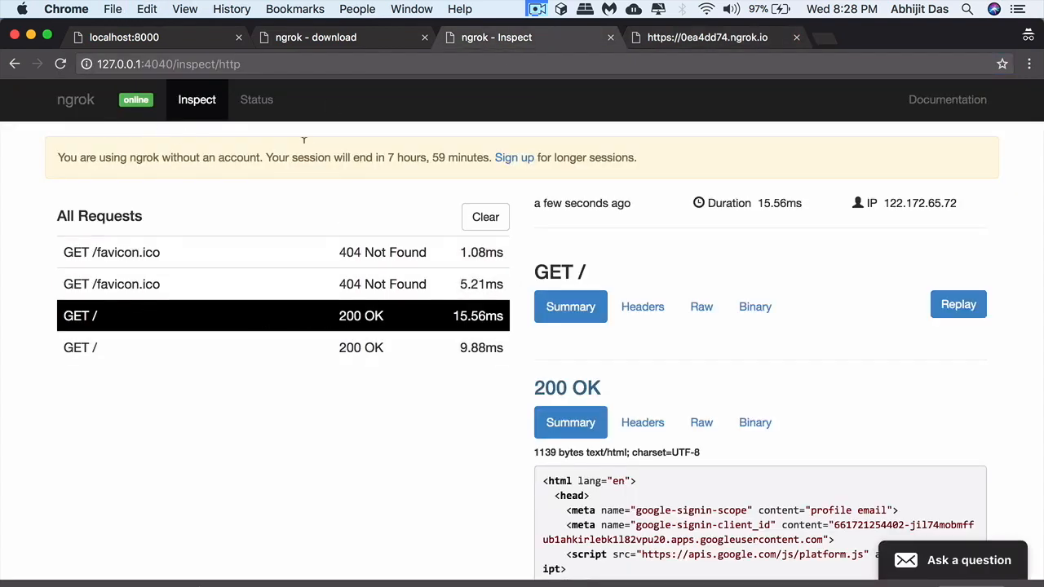
left_click(257, 100)
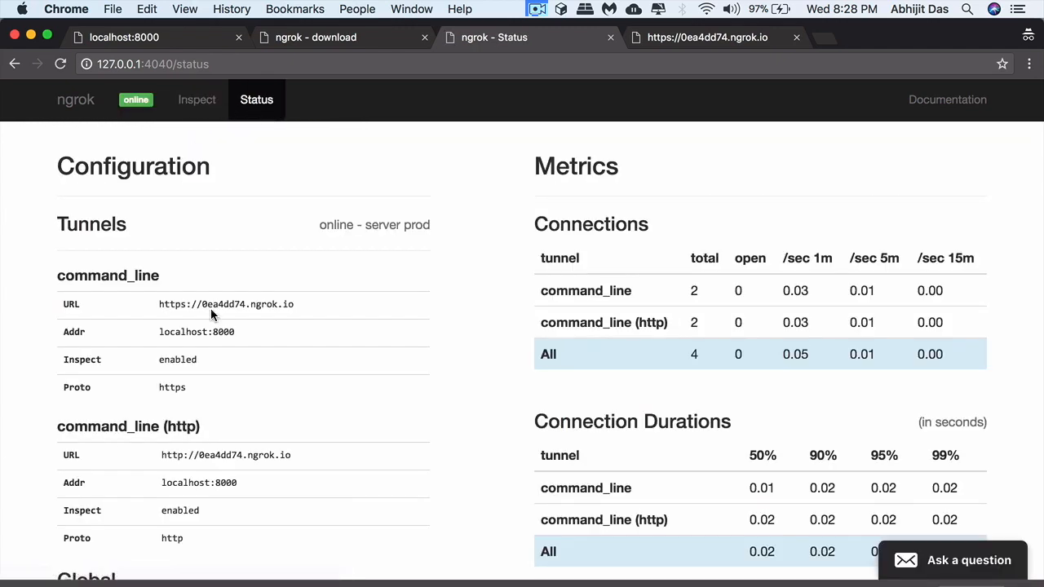
scroll("down", 3)
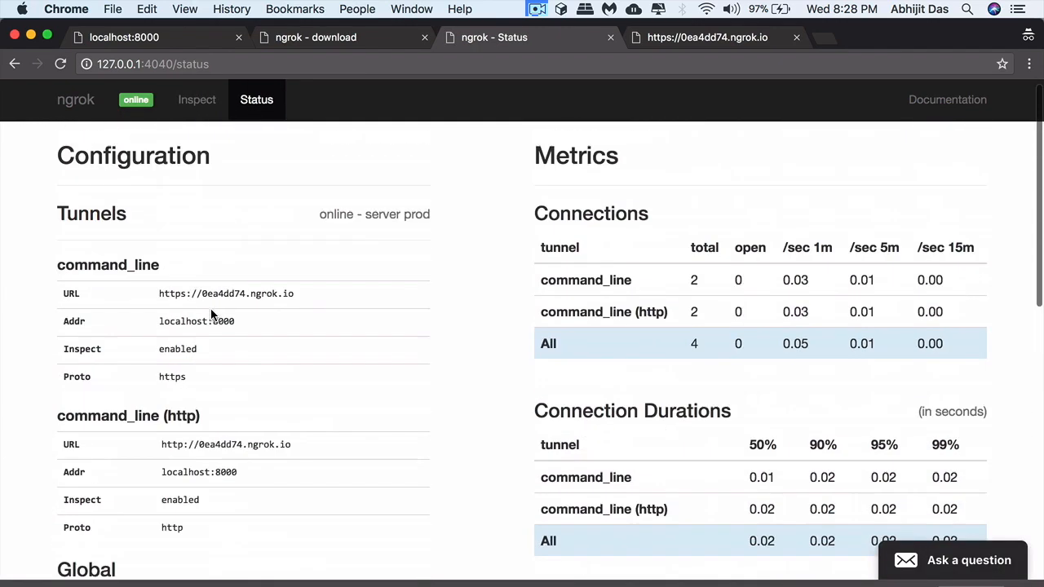
left_click(196, 99)
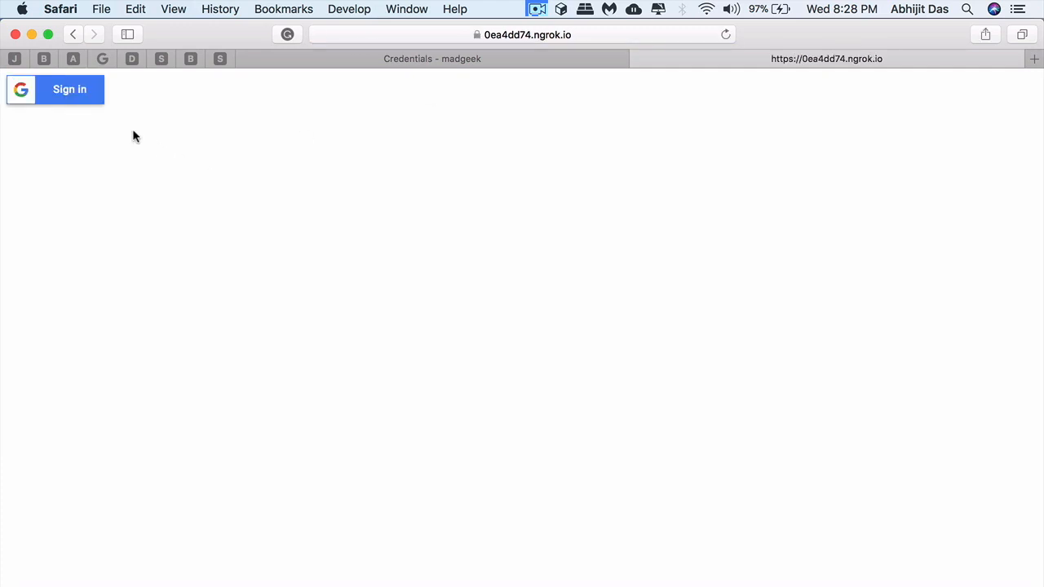
left_click(518, 35)
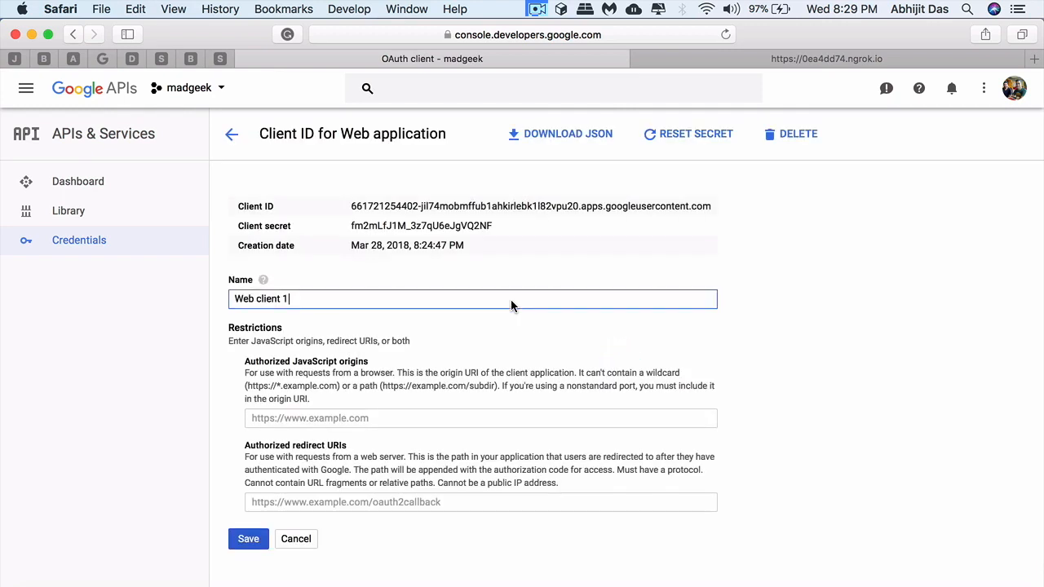
left_click(480, 419)
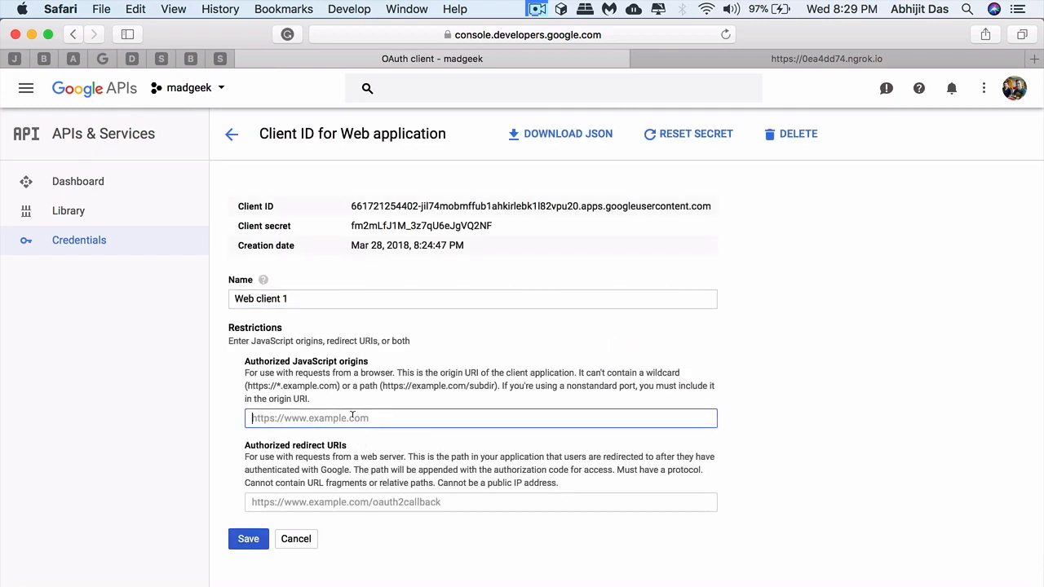
type("https://0ea4dd74.ngrok.io")
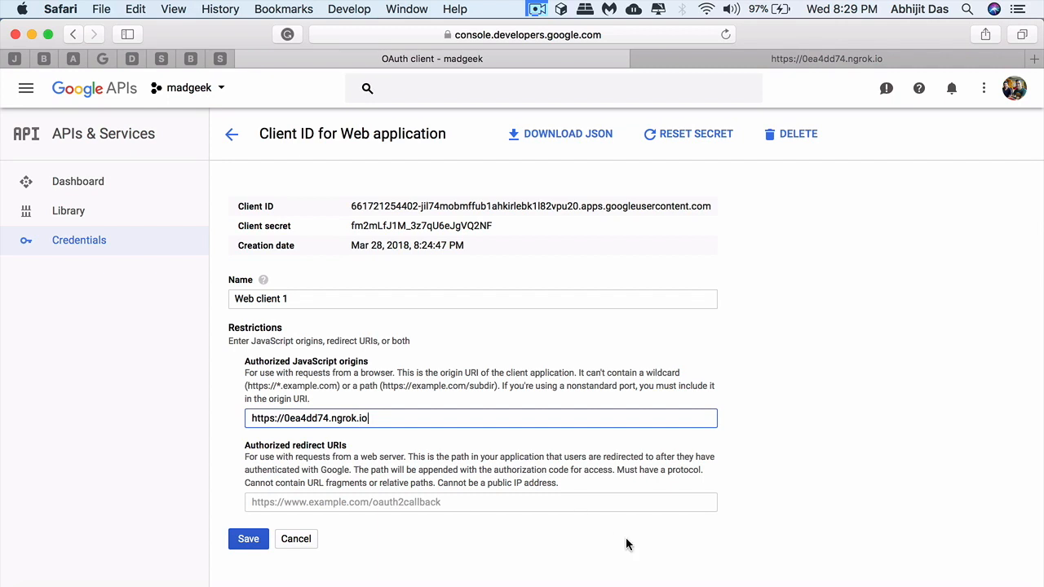
key("Enter")
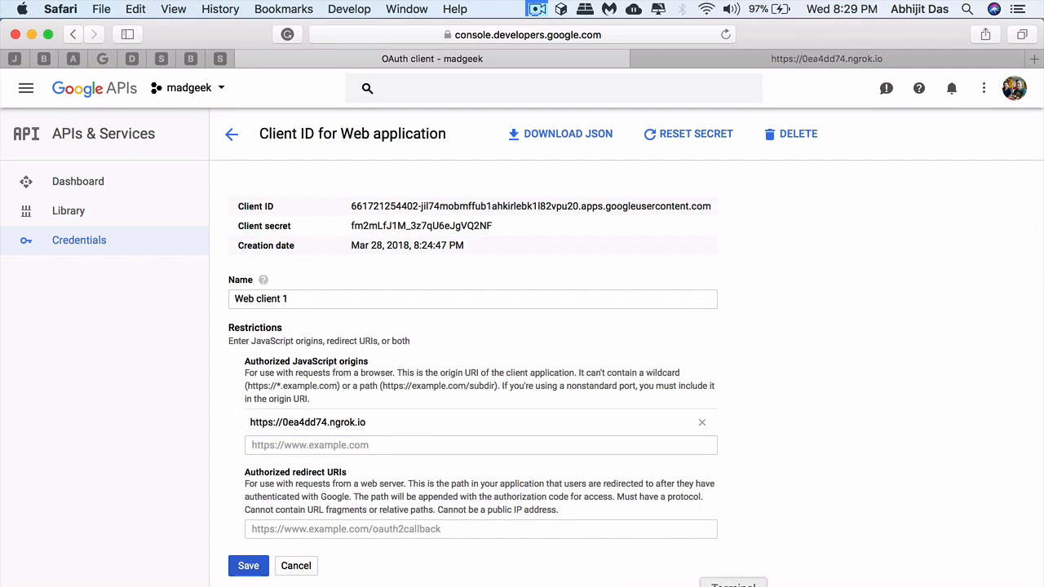
type("https://0ea4dd74.ngrok.io")
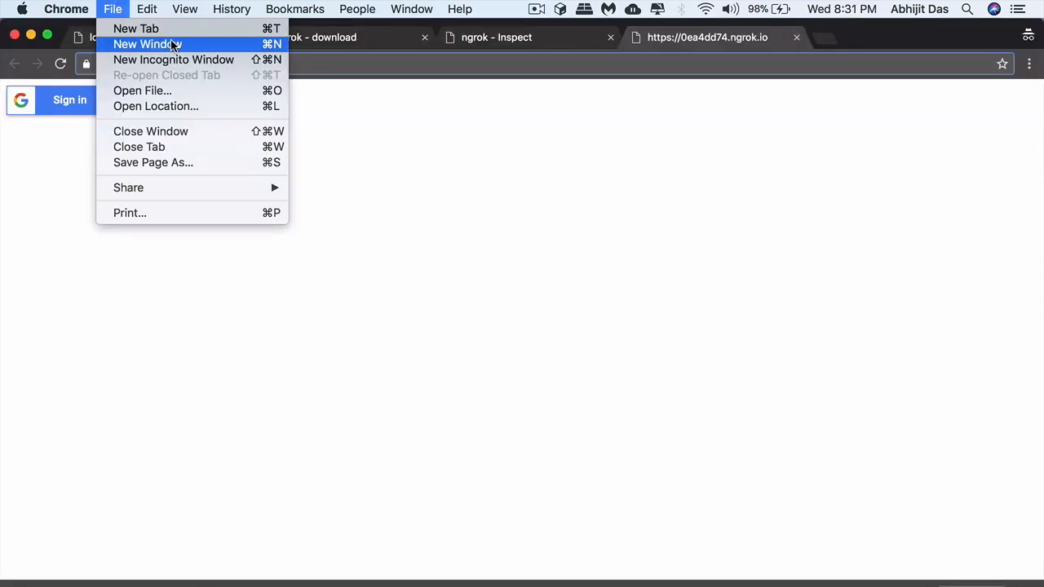
Step: Open the ngrok page in a new window and sign in, logging profile details to the console
left_click(135, 29)
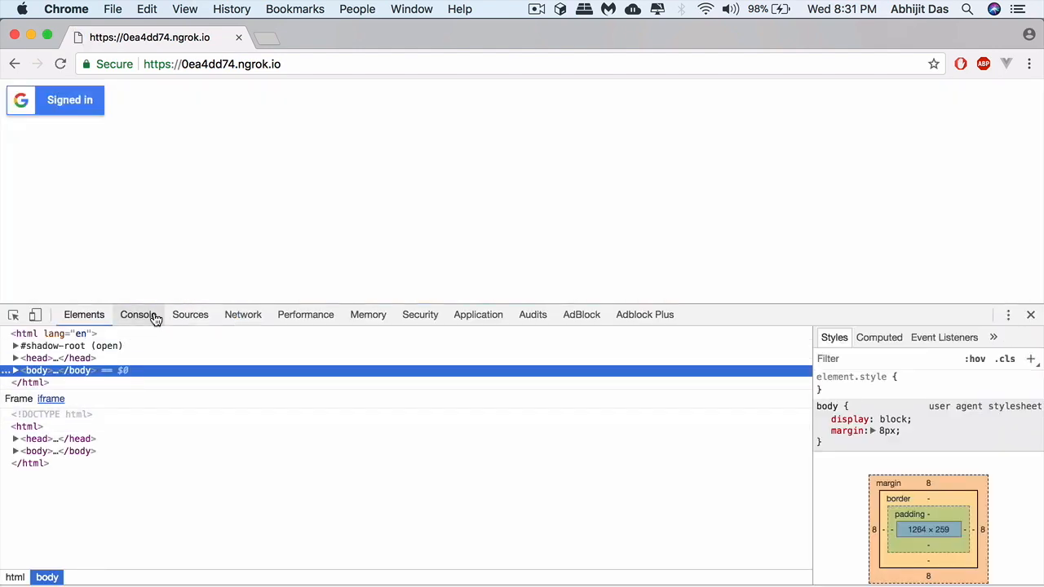
left_click(138, 315)
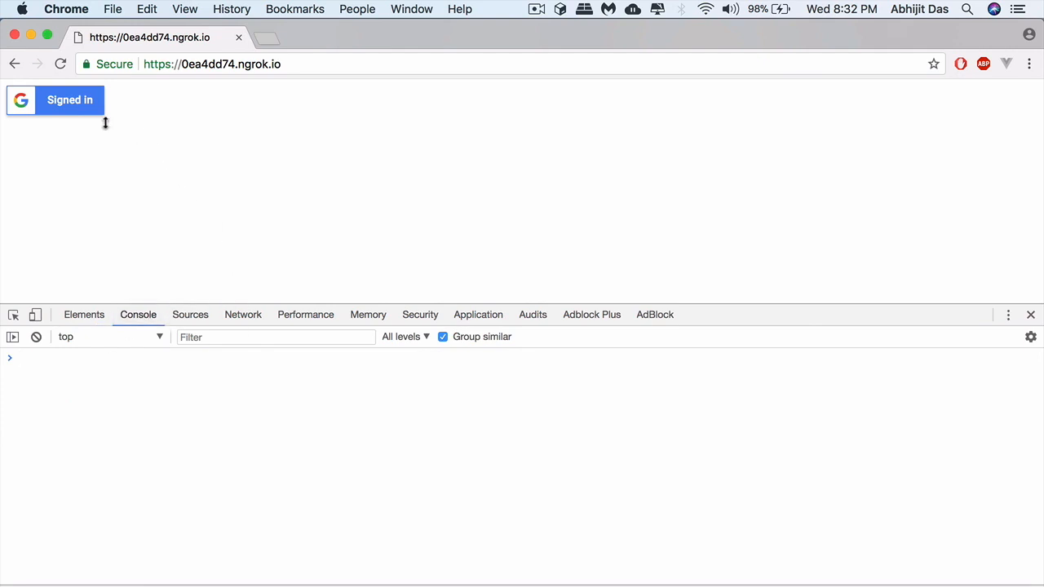
left_click(69, 99)
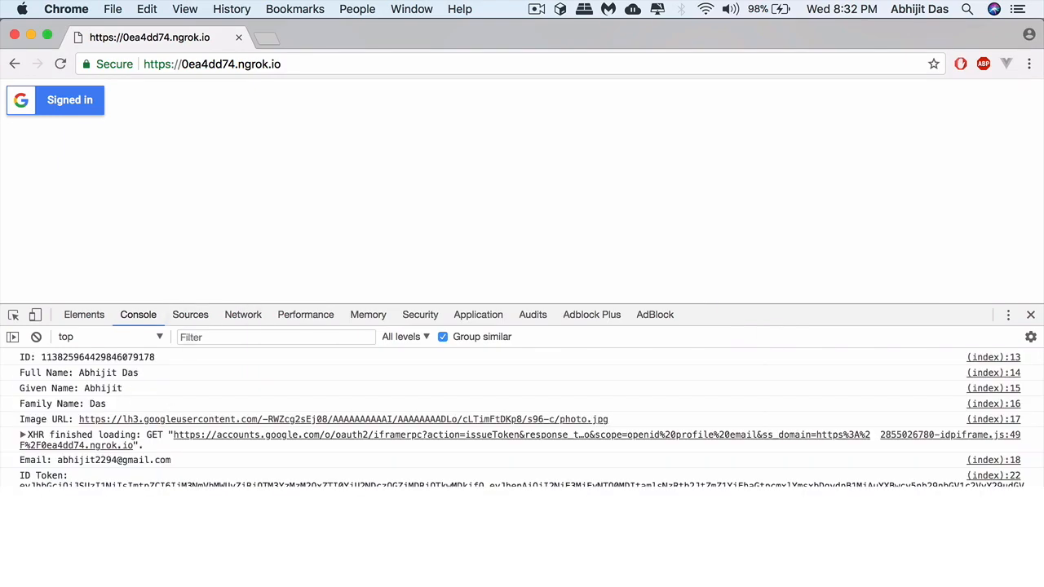
mouse_move(105, 376)
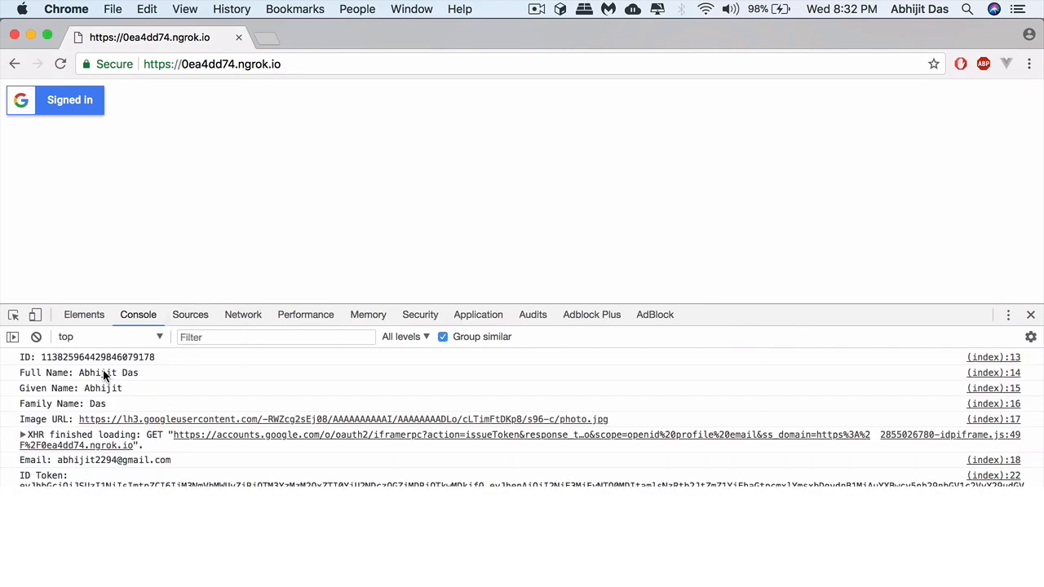